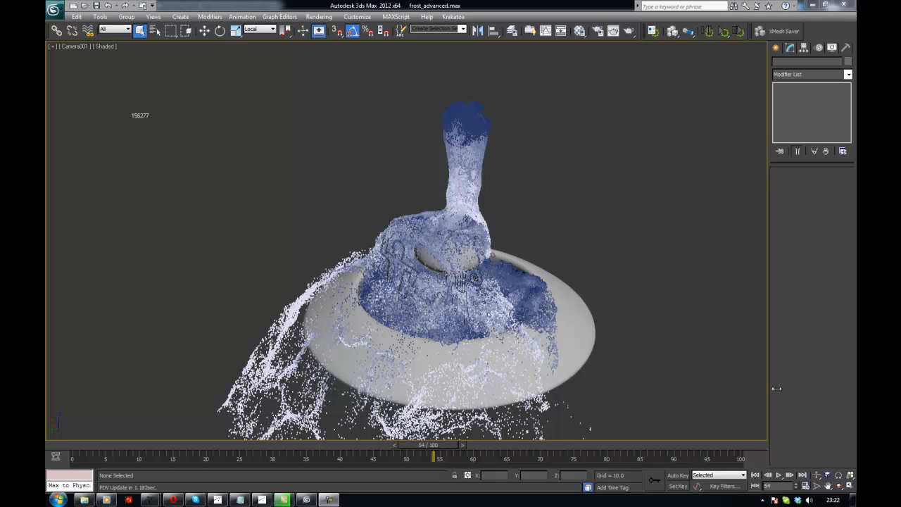
mouse_move(546, 203)
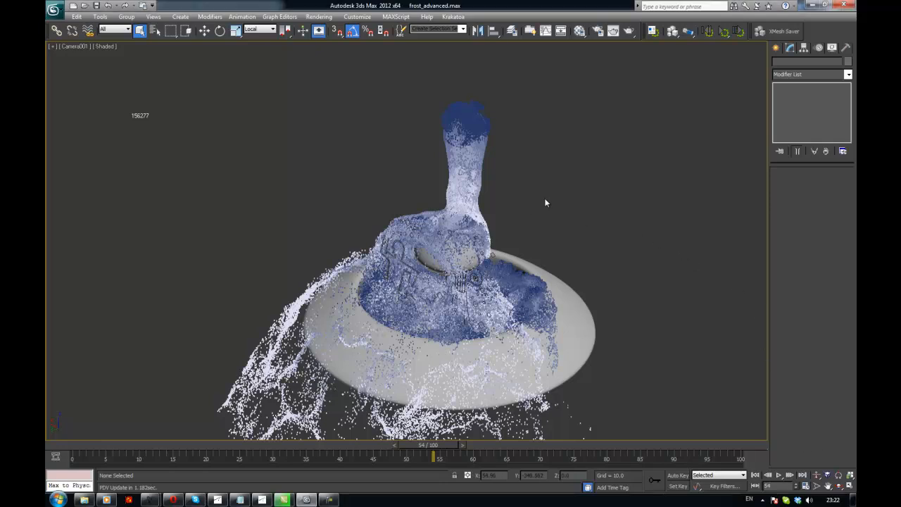
mouse_move(355, 180)
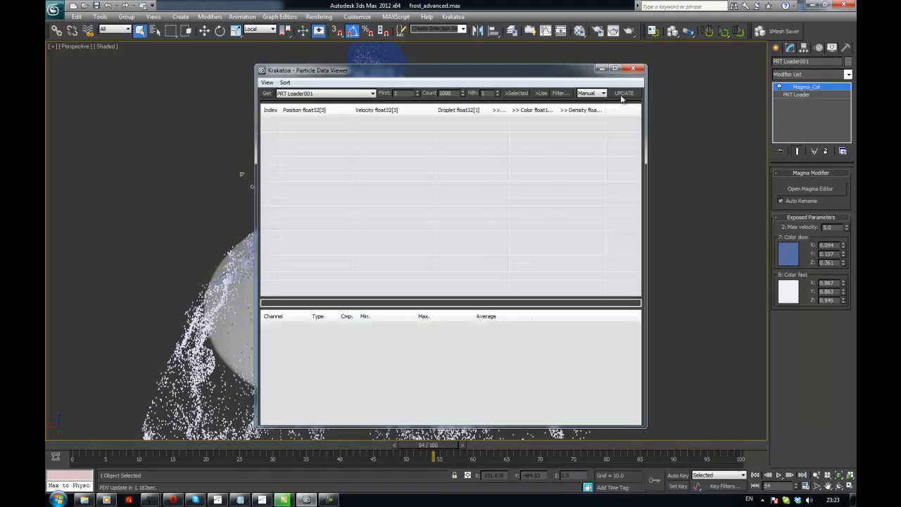
Update the Particle Data Viewer so the particle table and channel statistics populate
left_click(623, 93)
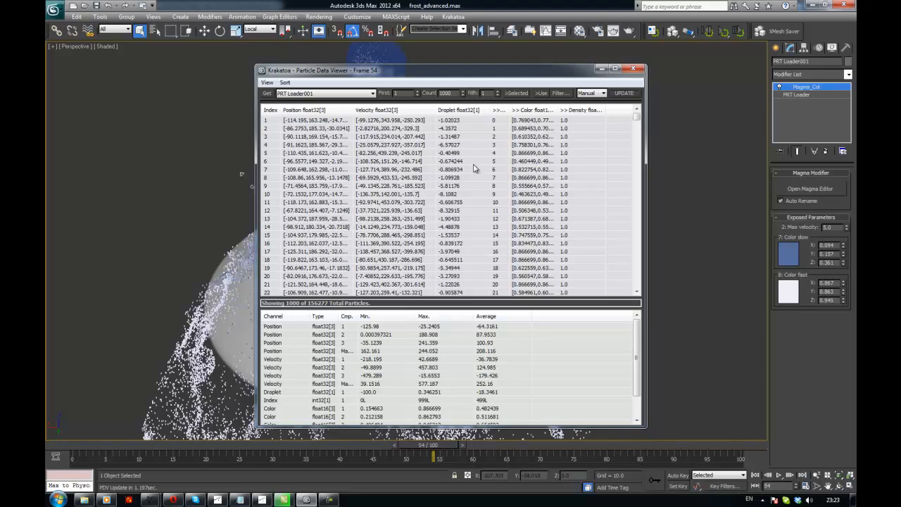
mouse_move(647, 137)
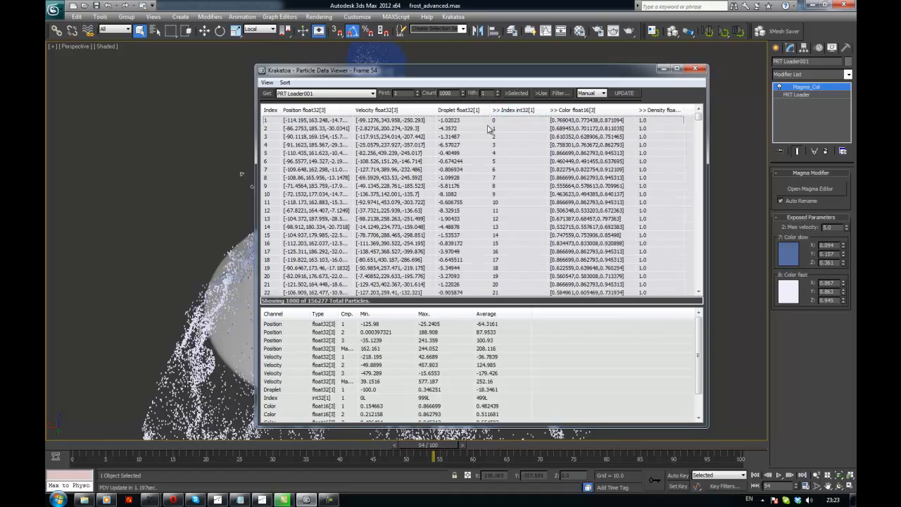
mouse_move(479, 148)
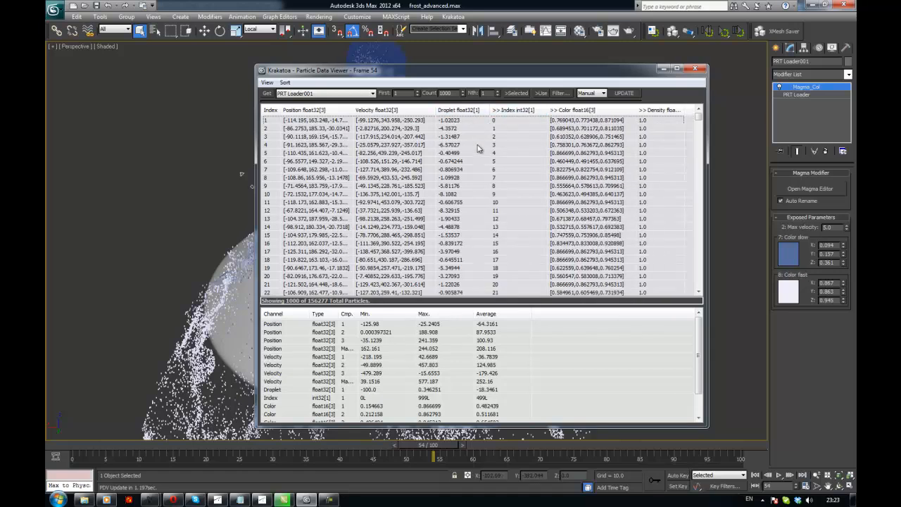
Sort the particle table ascending by Droplet and browse down through the reordered rows
left_click(461, 110)
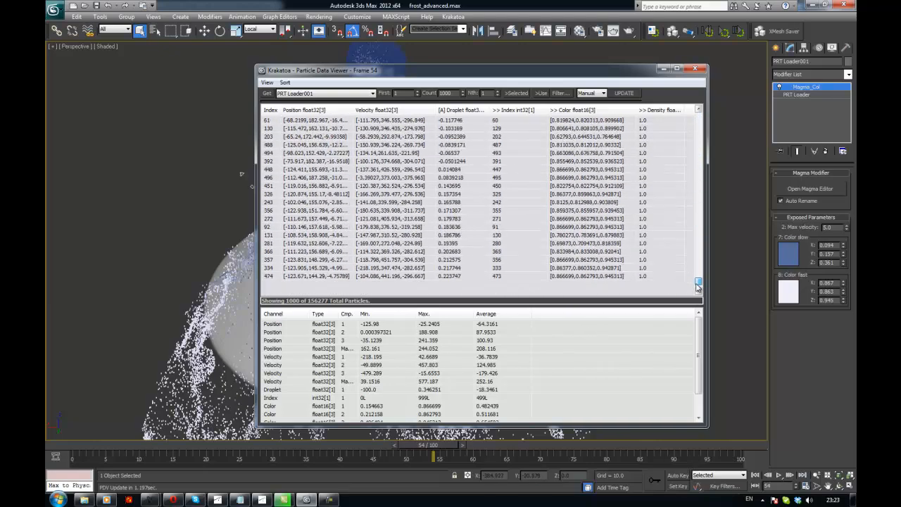
scroll("down", 3)
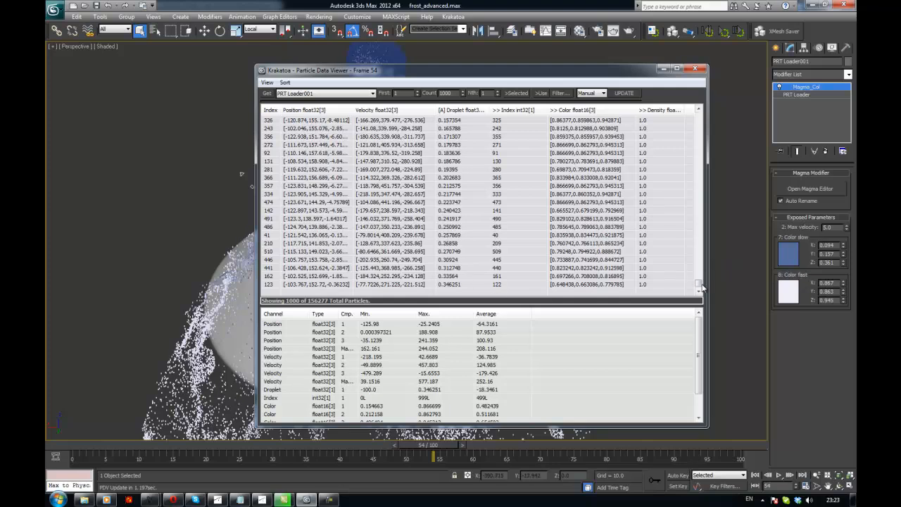
scroll("down", 3)
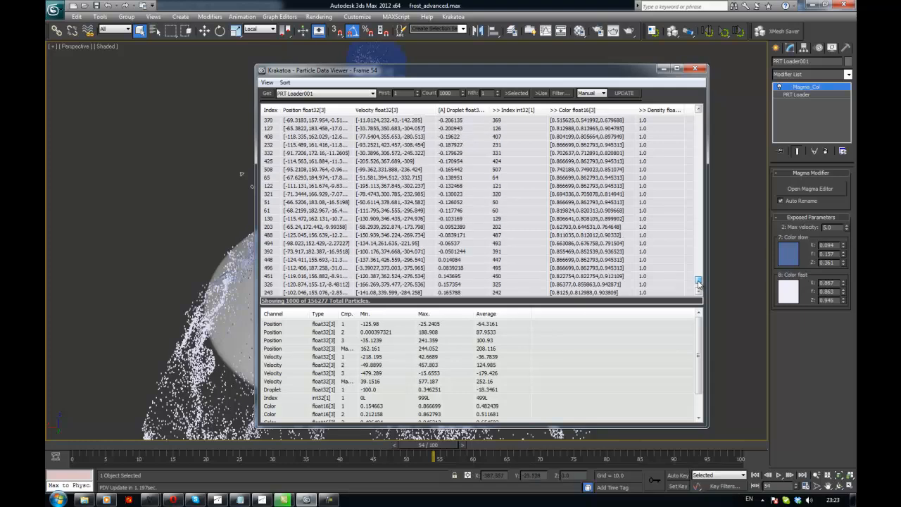
scroll("down", 3)
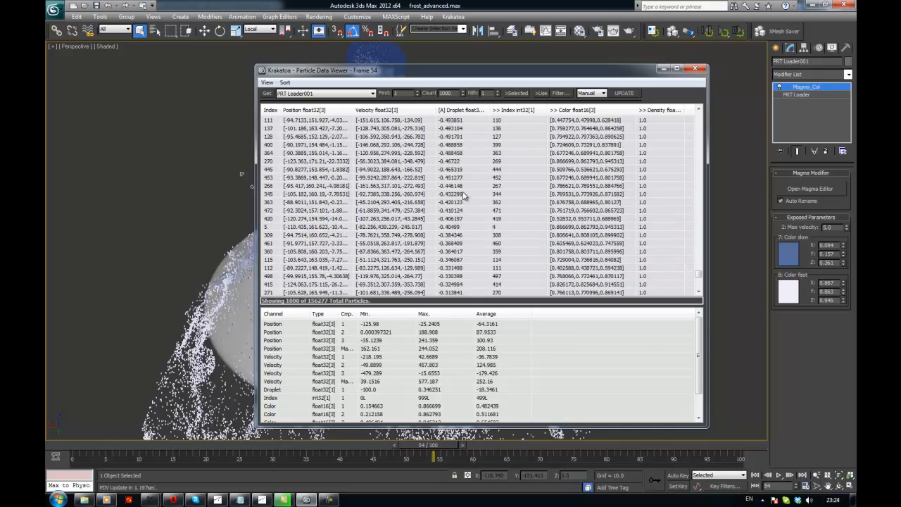
mouse_move(233, 251)
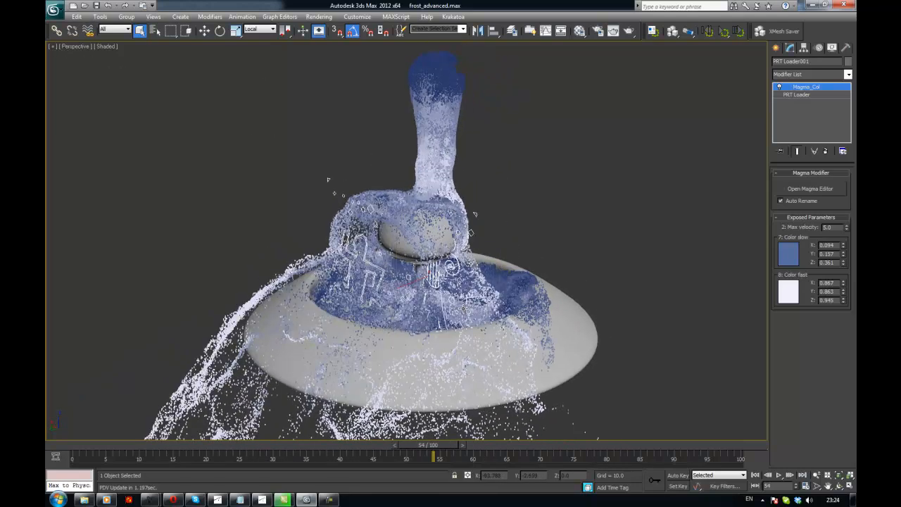
mouse_move(320, 242)
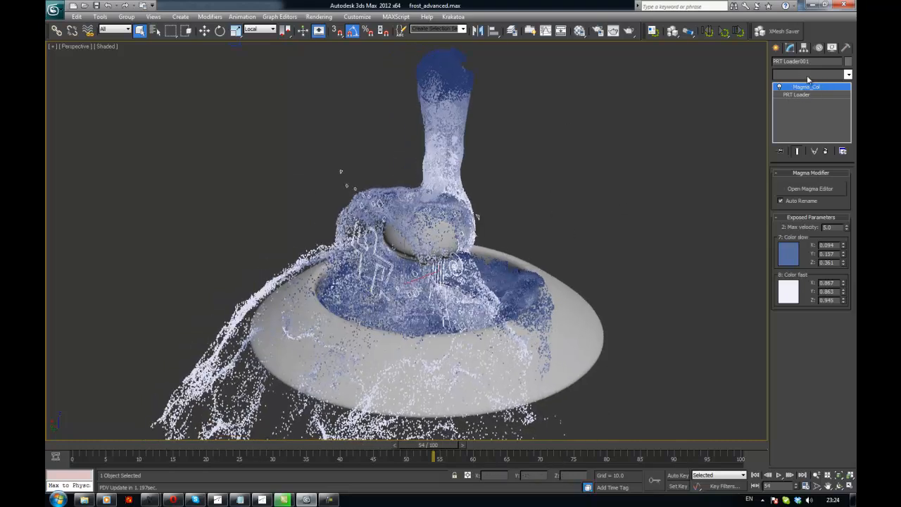
Add a MagmaModifier to the PRT Loader's stack and bring up its Magma editor
left_click(847, 74)
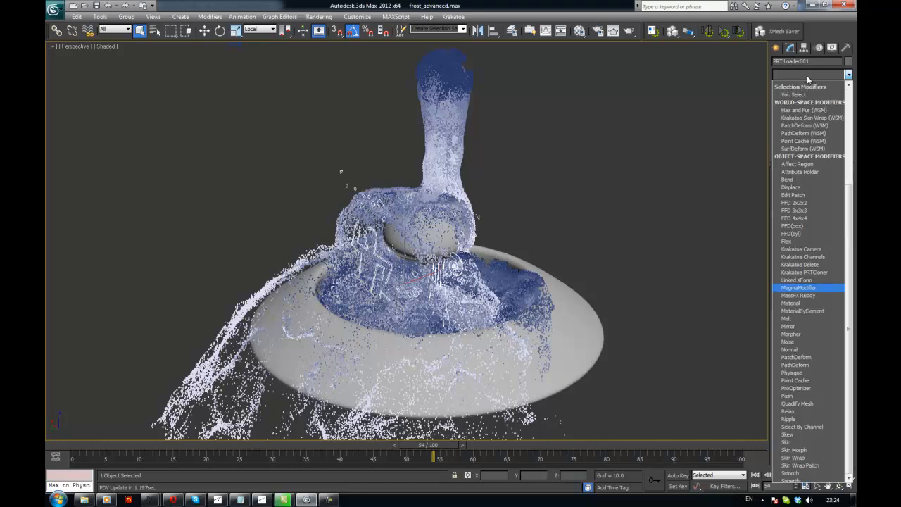
left_click(799, 287)
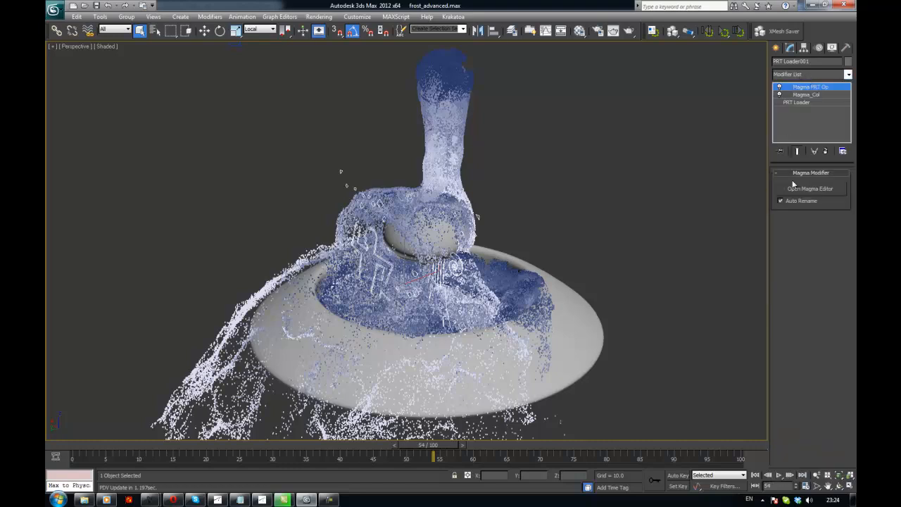
left_click(811, 188)
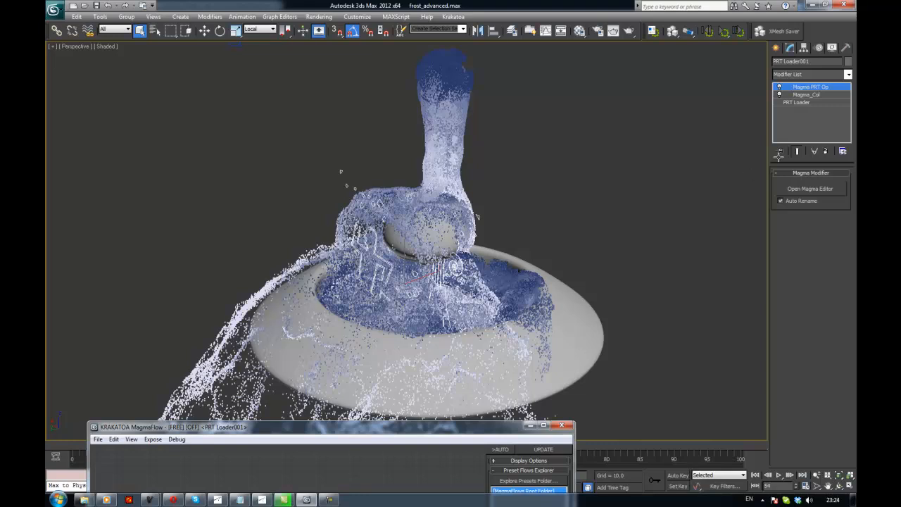
mouse_move(592, 119)
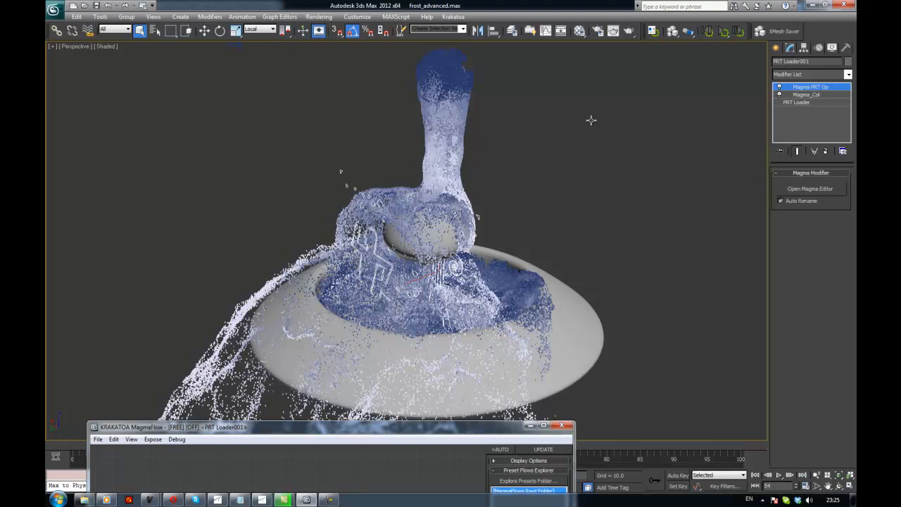
mouse_move(402, 117)
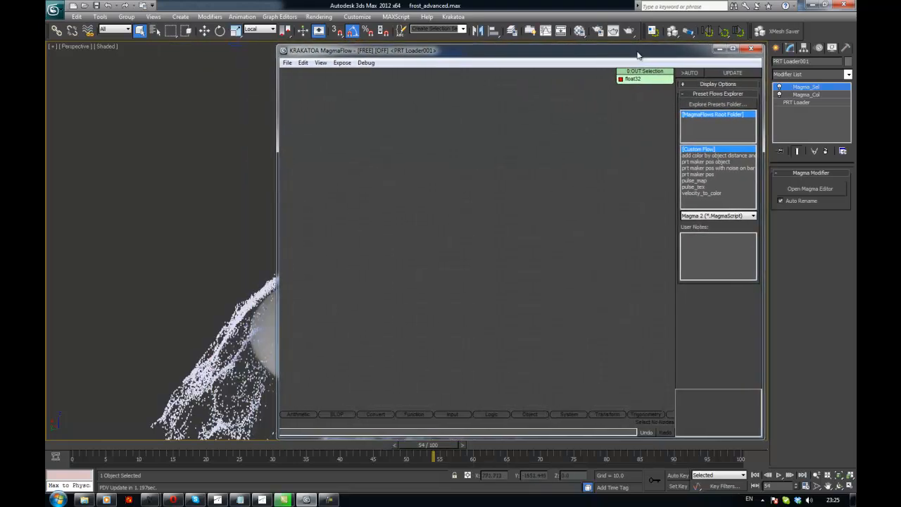
mouse_move(417, 149)
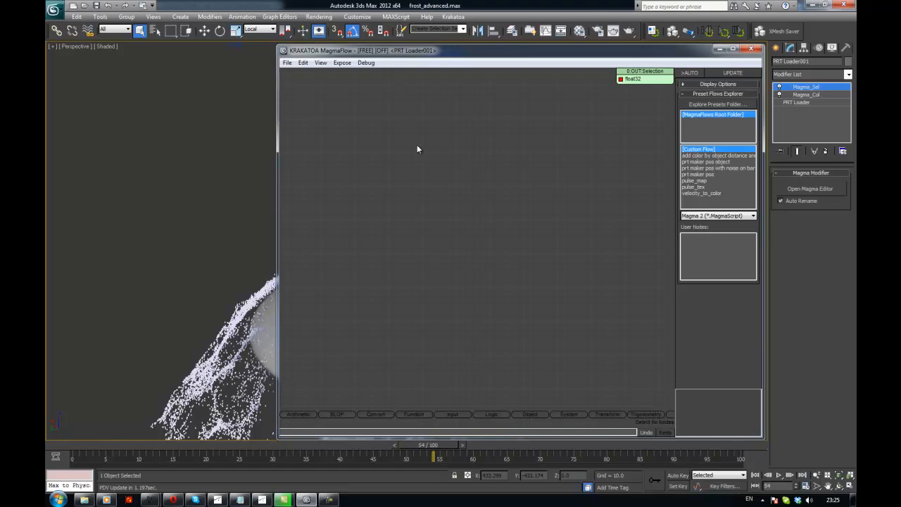
mouse_move(391, 146)
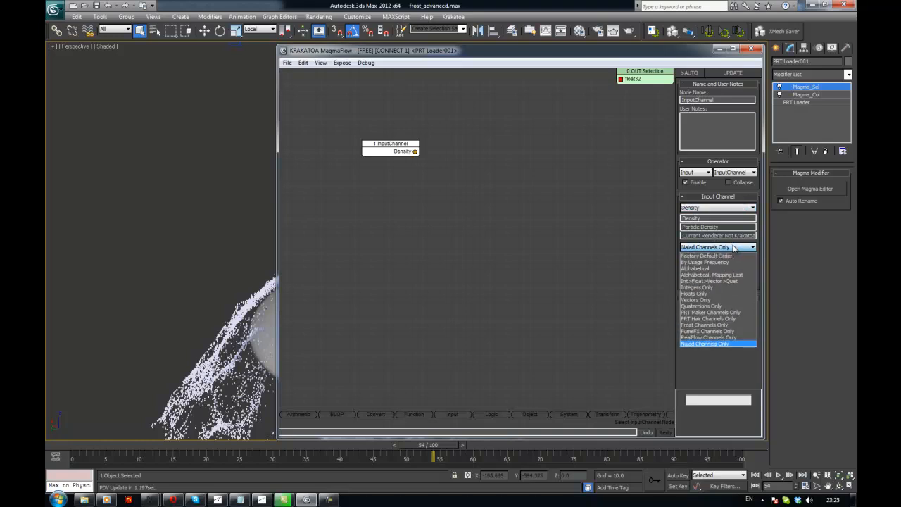
mouse_move(719, 274)
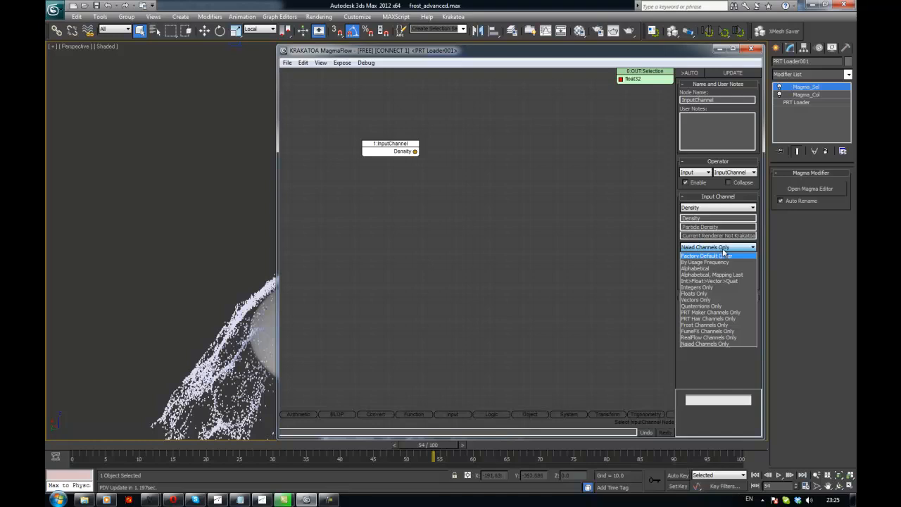
Switch the InputChannel node from Density to Droplet and move it further left
left_click(718, 207)
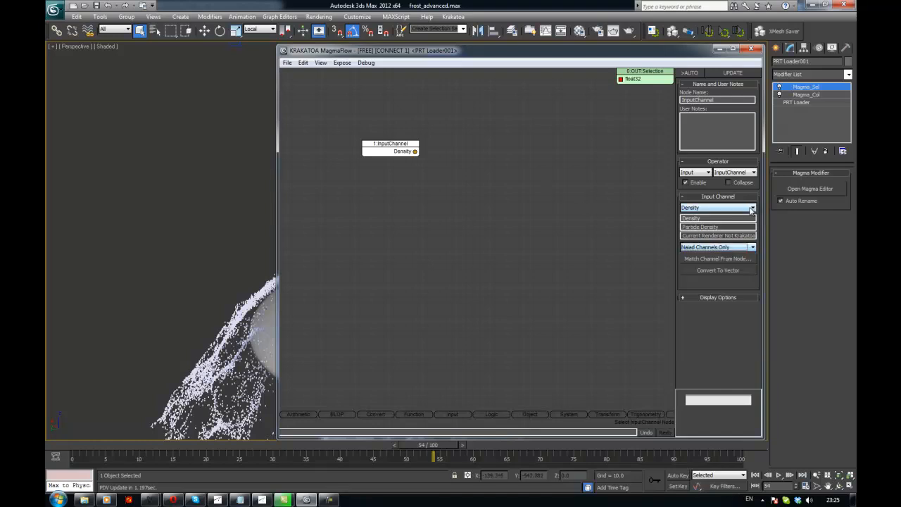
left_click(751, 207)
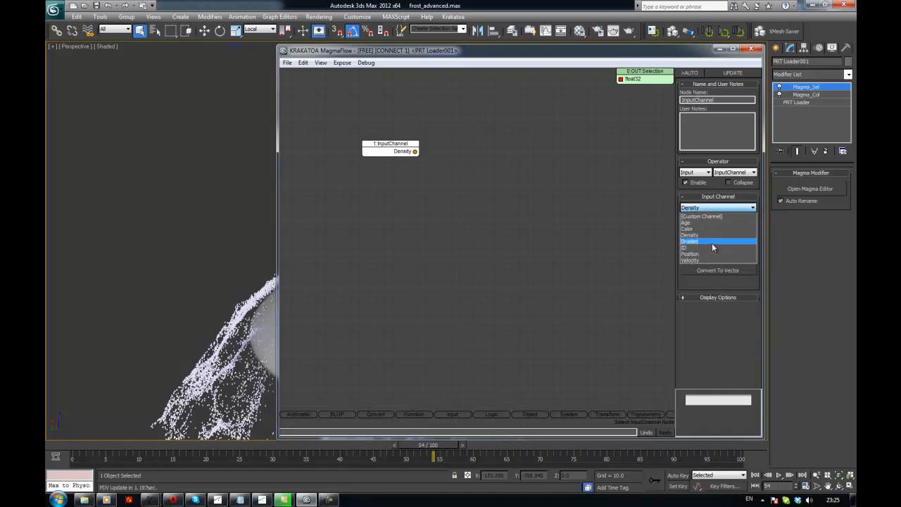
left_click(690, 242)
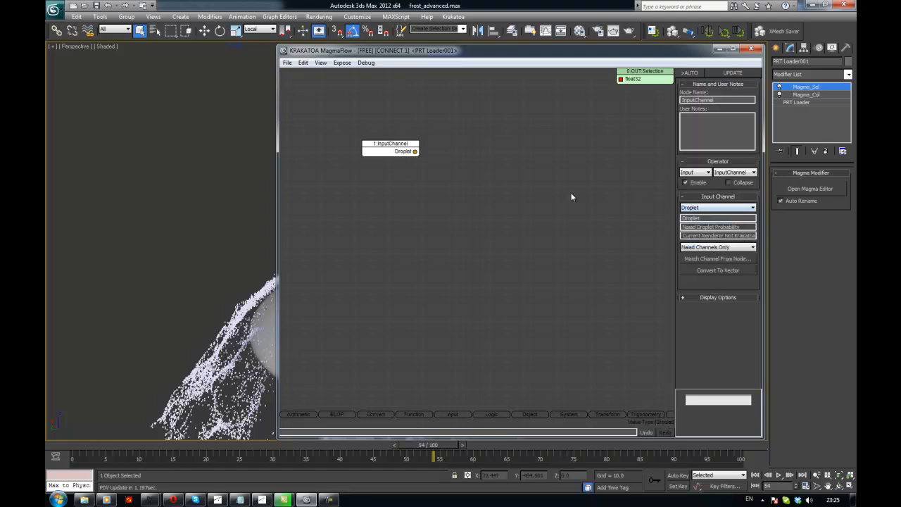
left_click_drag(390, 148, 335, 148)
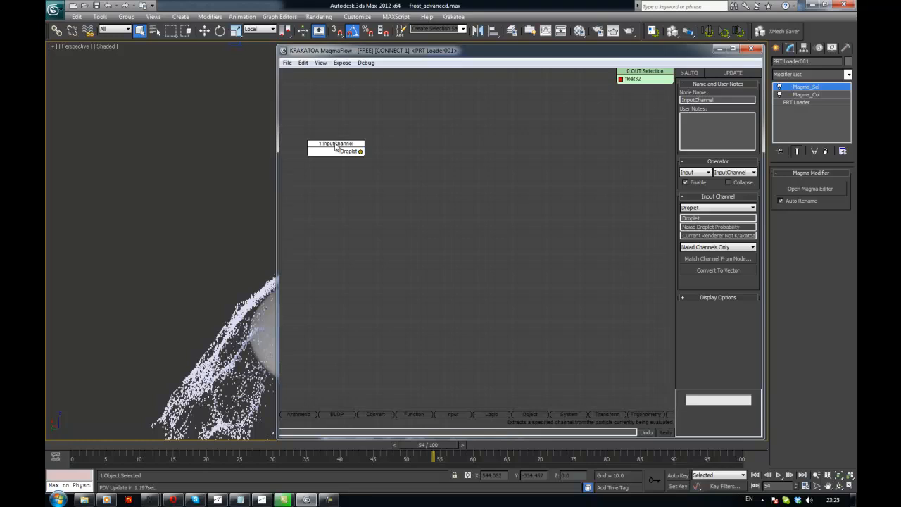
mouse_move(496, 383)
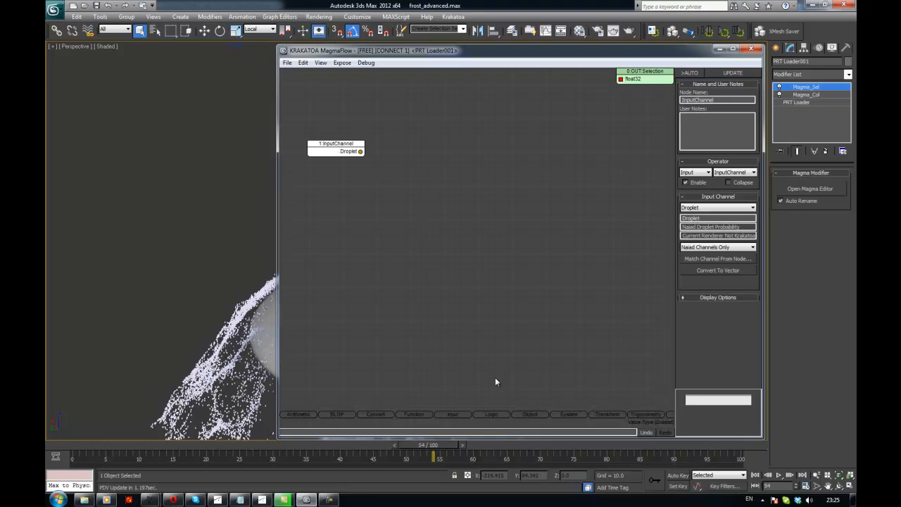
mouse_move(423, 238)
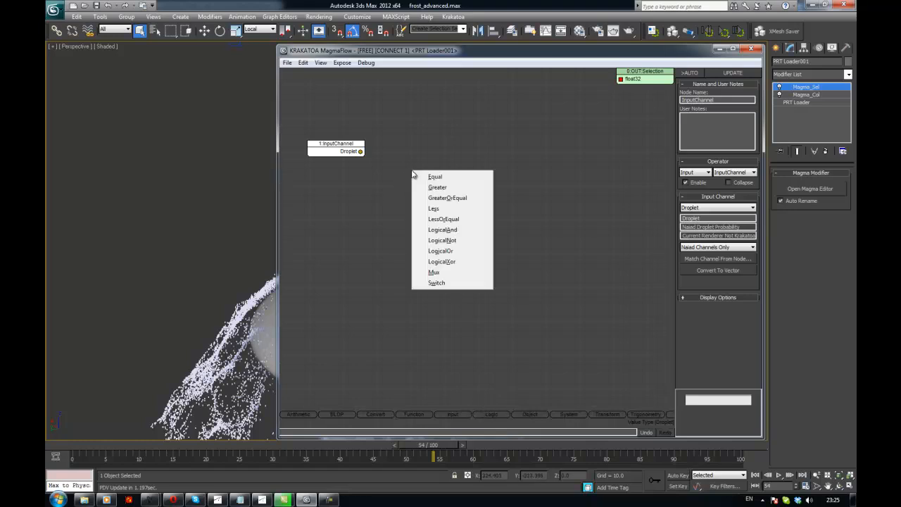
mouse_move(448, 197)
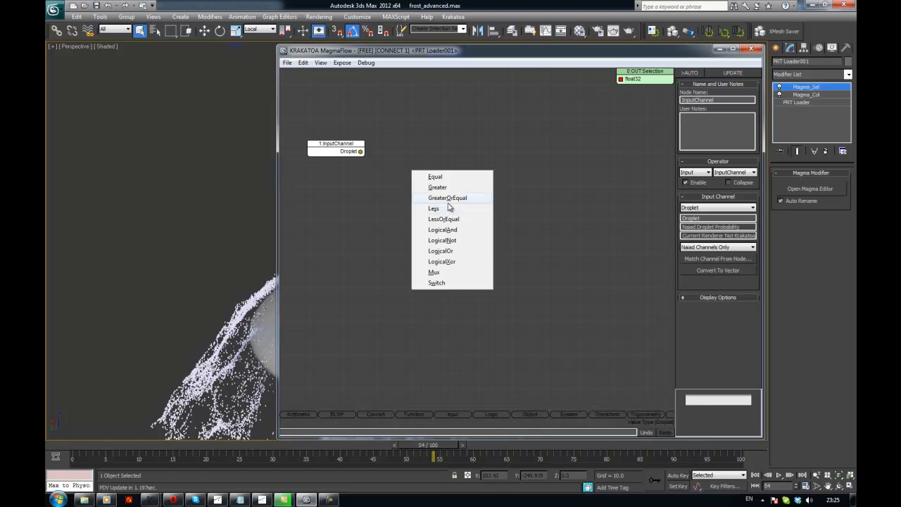
Add a Greater comparison node fed by the Droplet input and nudge it into place
left_click(437, 185)
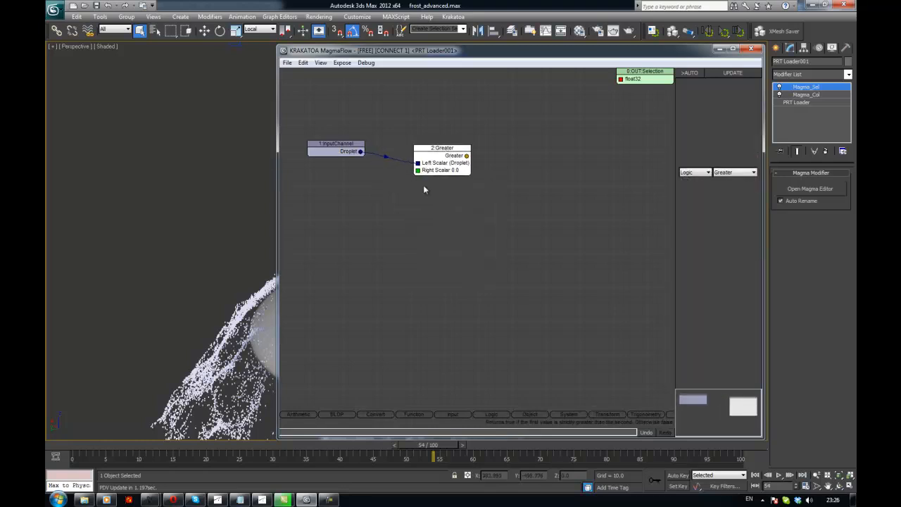
left_click(442, 148)
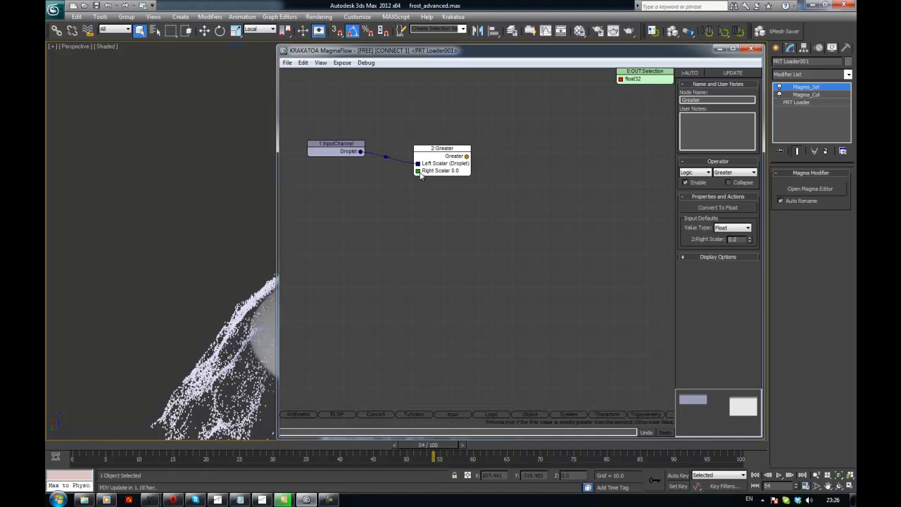
left_click_drag(442, 148, 439, 141)
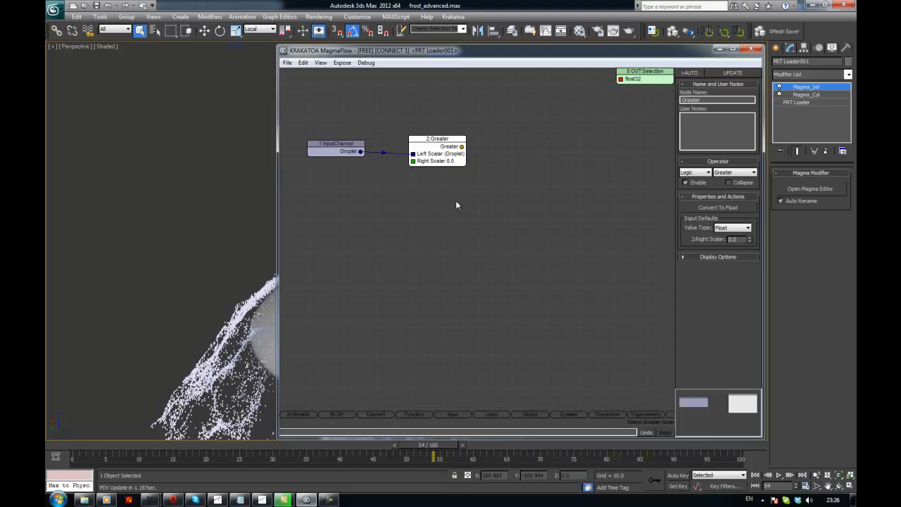
mouse_move(366, 219)
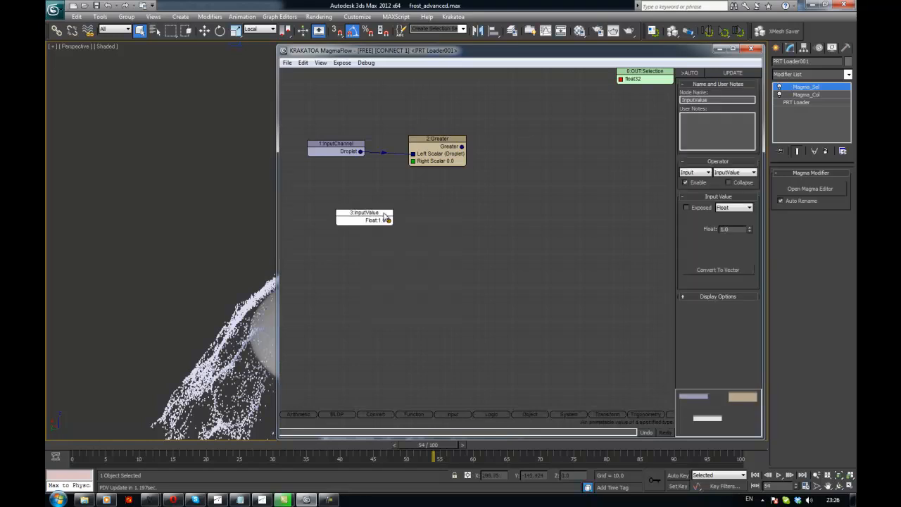
Wire the InputValue into Greater's right scaler, name it 'Droplet threshold' and mark it Exposed
left_click_drag(388, 220, 413, 161)
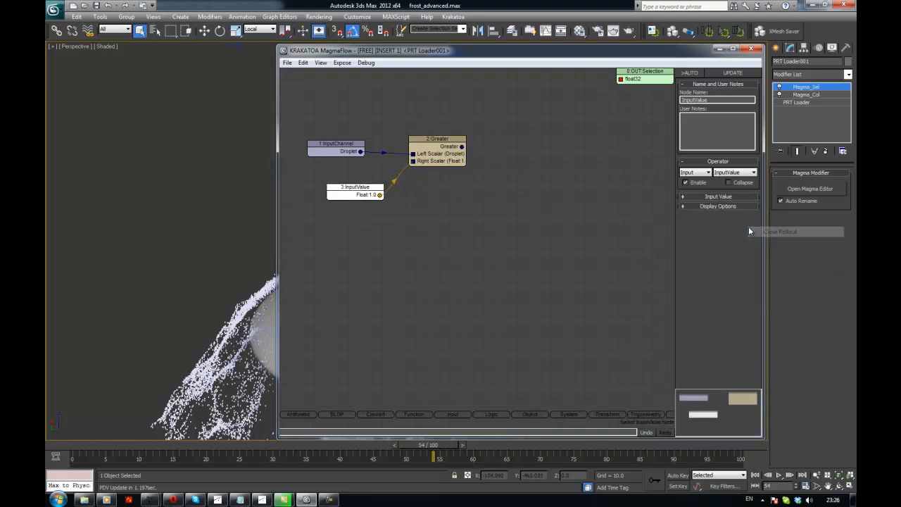
left_click(718, 205)
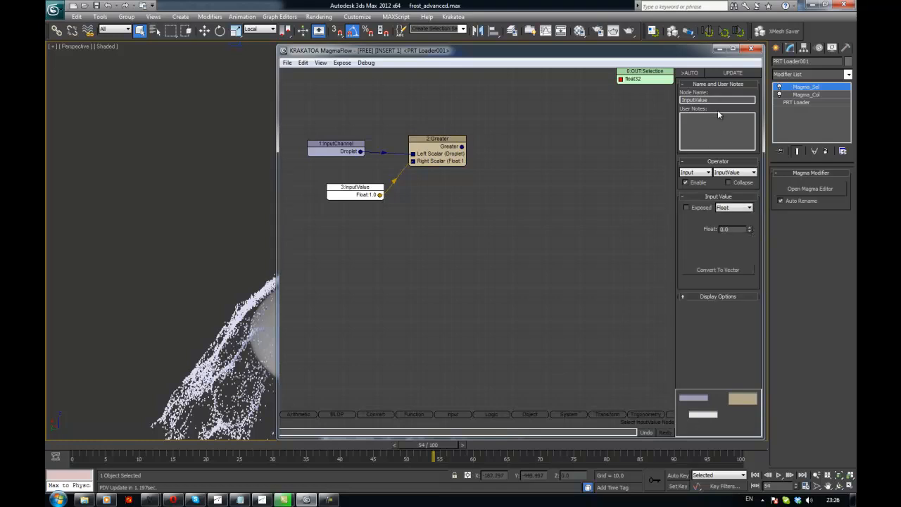
triple_click(716, 98)
type("Drop")
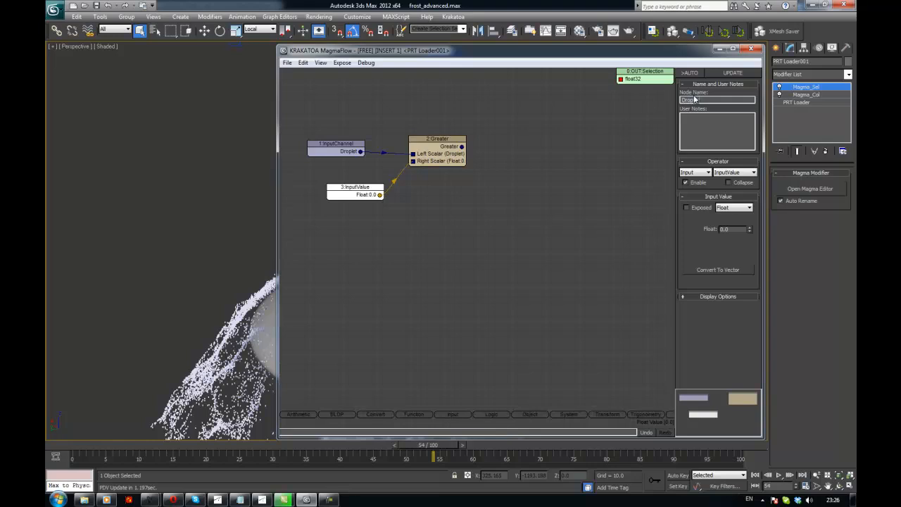
type("thresho")
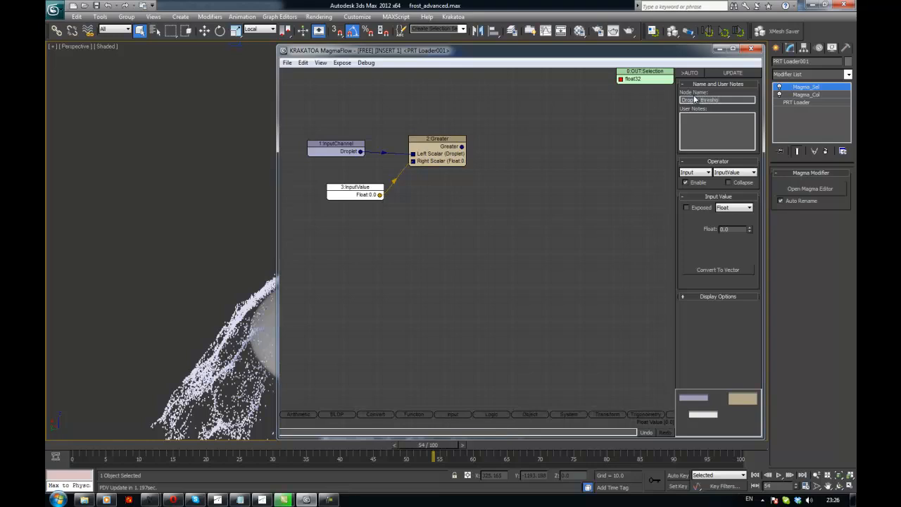
type("Droplet threshold")
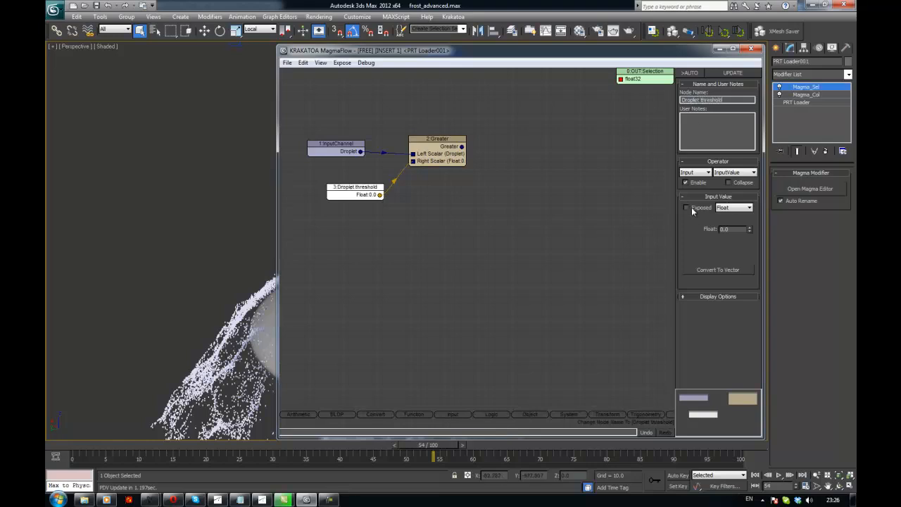
left_click(687, 207)
type("cutout")
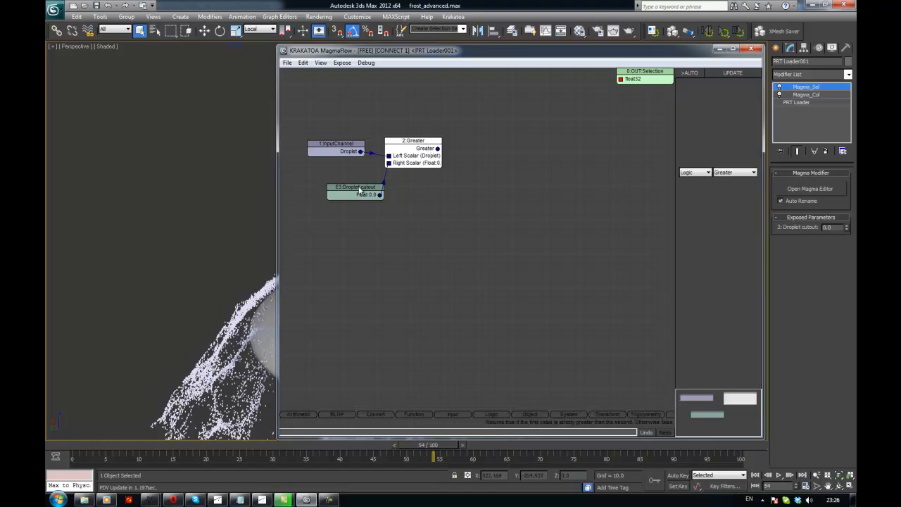
Select the Droplet threshold node to review its exposed float value of 0.0
left_click(340, 180)
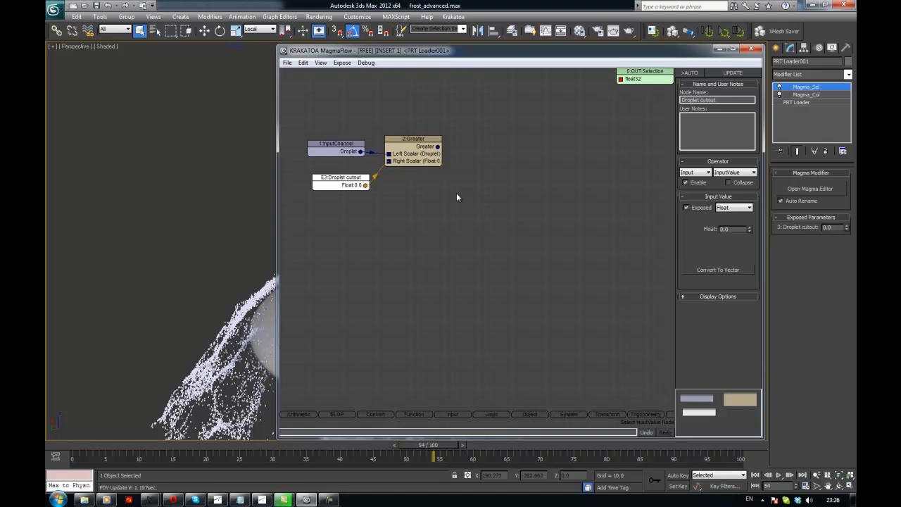
mouse_move(602, 408)
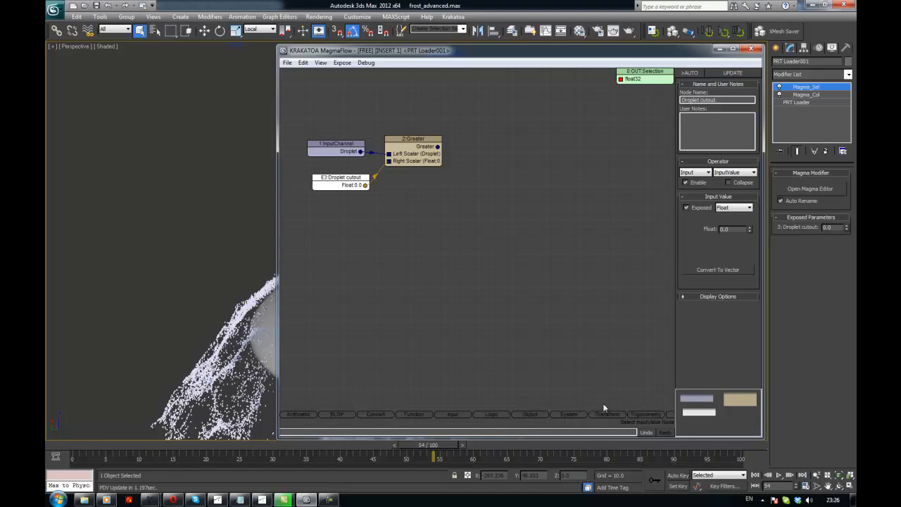
mouse_move(437, 395)
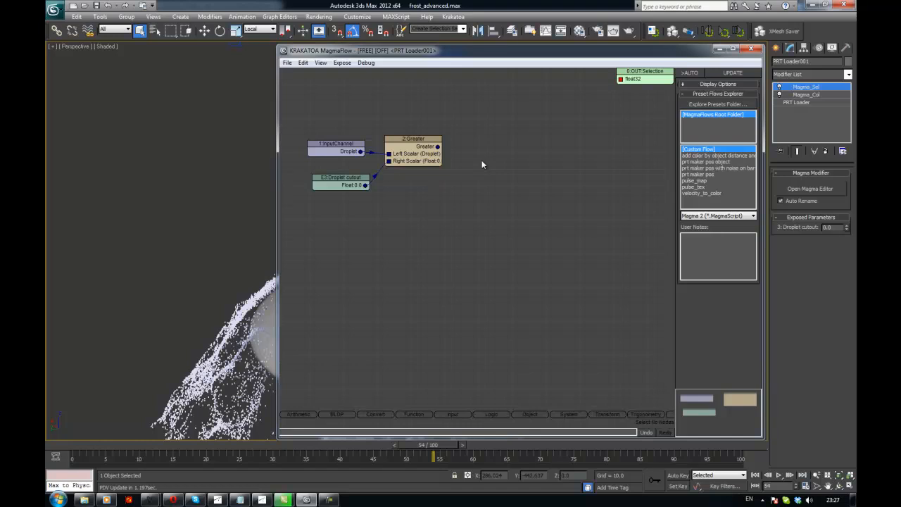
mouse_move(600, 417)
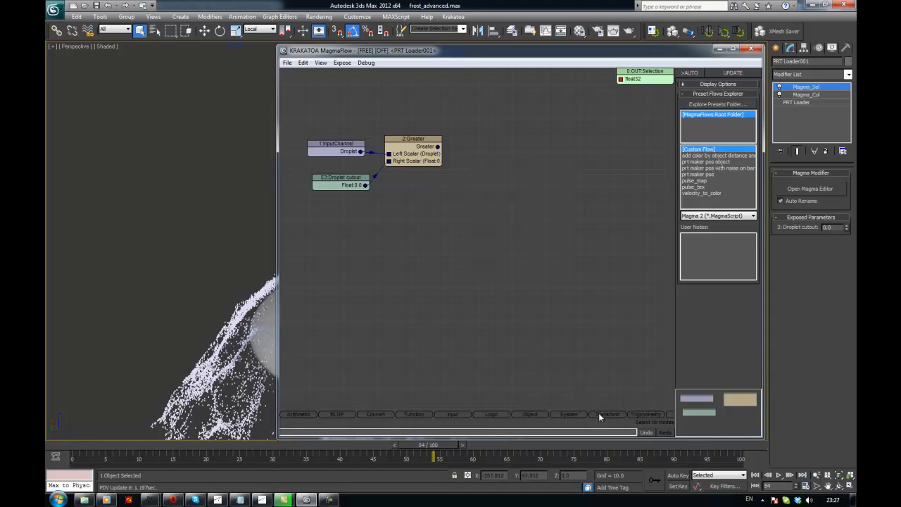
Add a Logic > Switch node taking Greater's result, plus a new float InputValue node
left_click(490, 414)
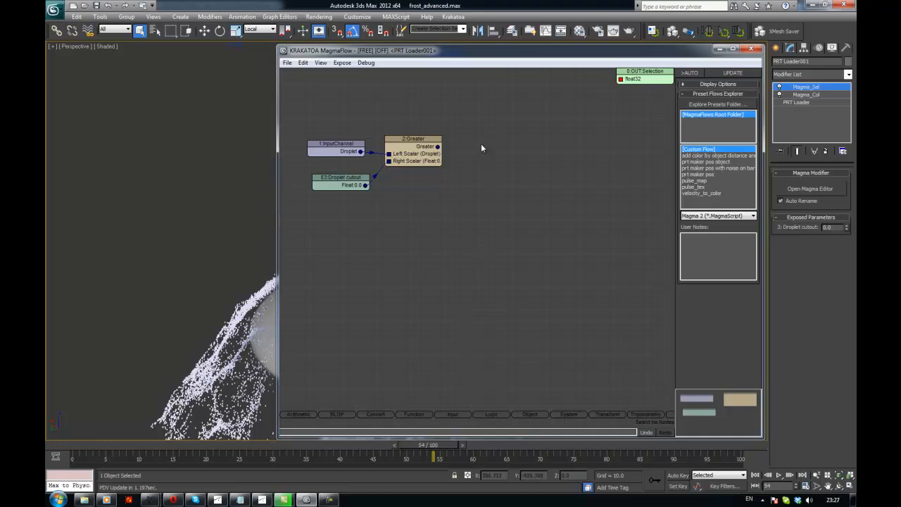
mouse_move(483, 141)
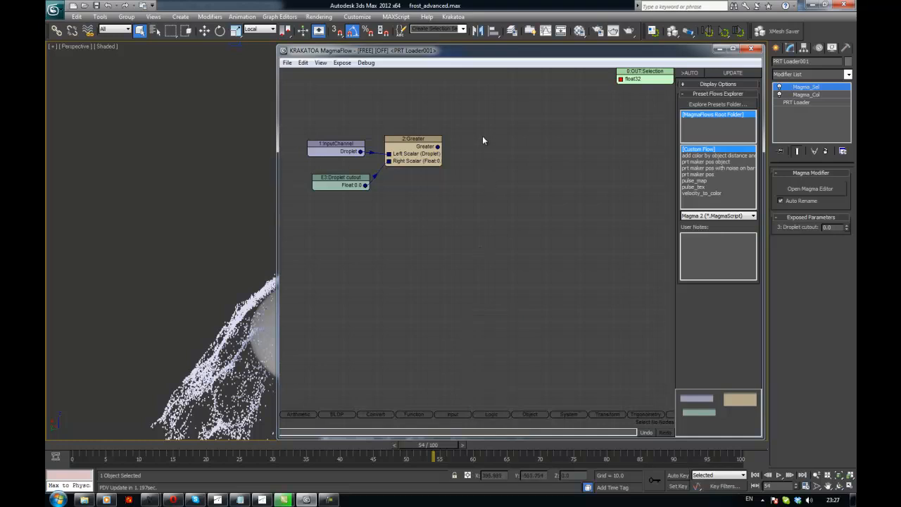
mouse_move(535, 158)
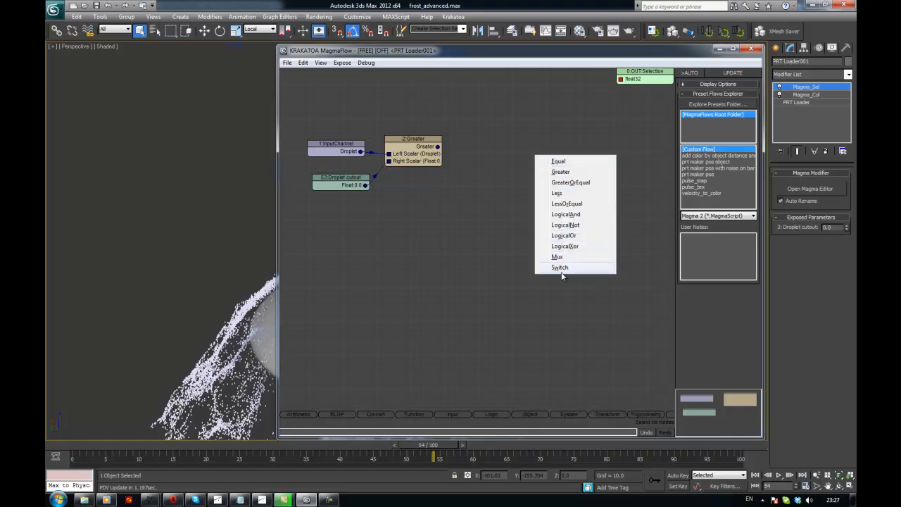
left_click(560, 268)
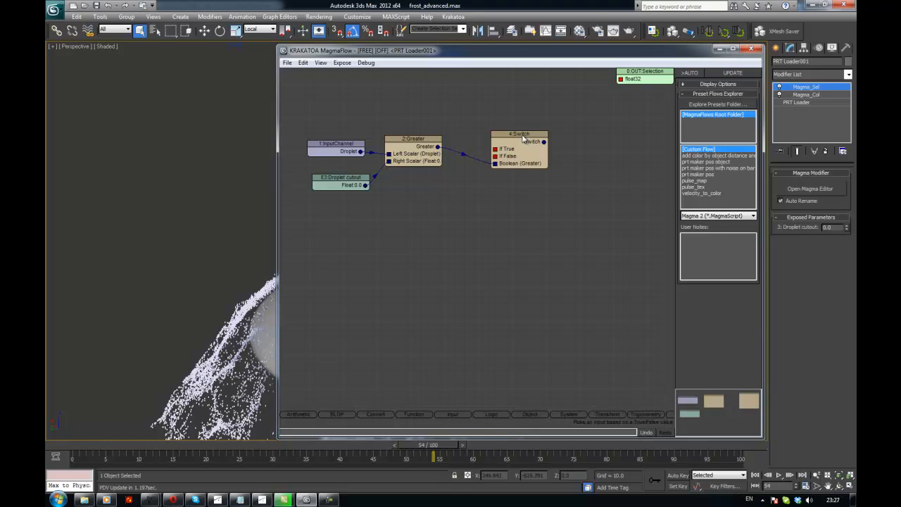
left_click(520, 140)
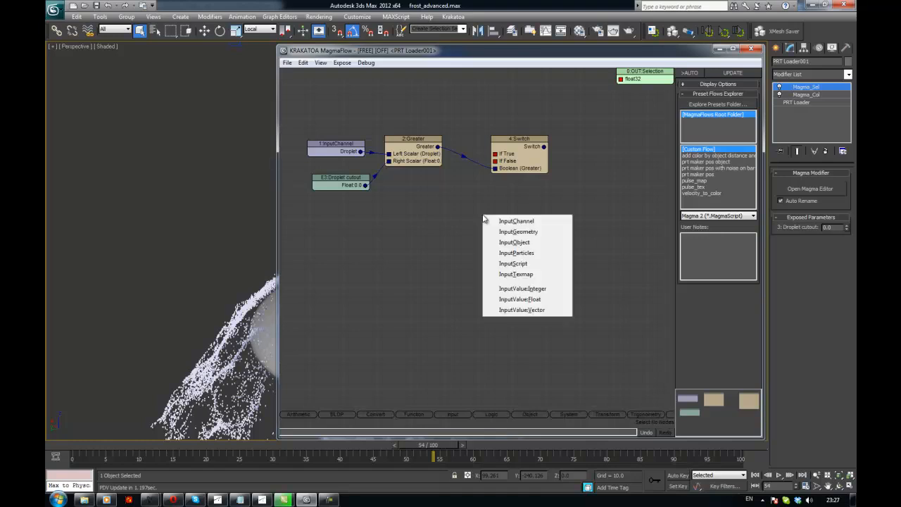
left_click(520, 299)
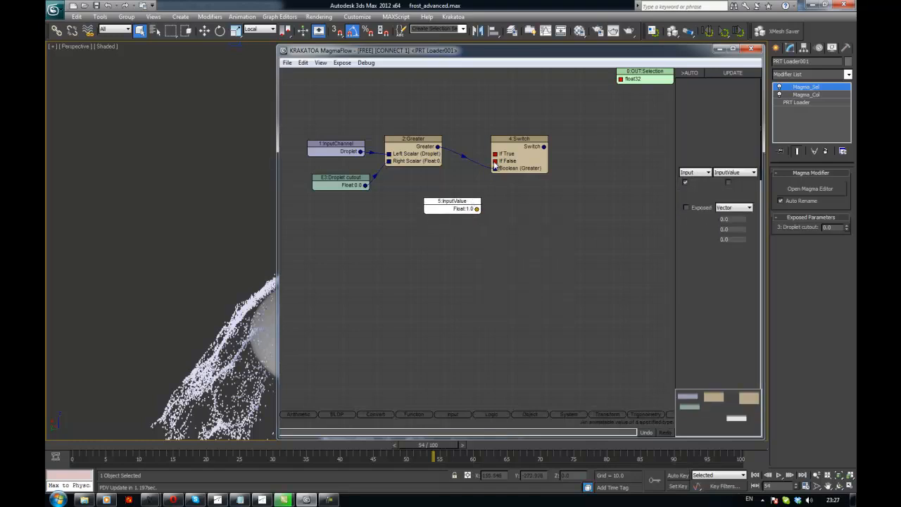
Connect the 0.0 value to the Switch's If False input and close the Magma editor
left_click(450, 206)
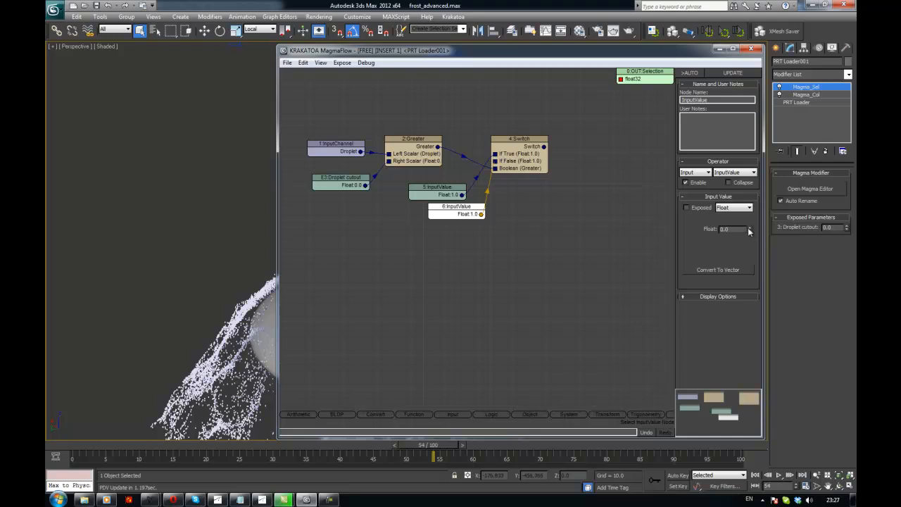
left_click_drag(456, 206, 442, 219)
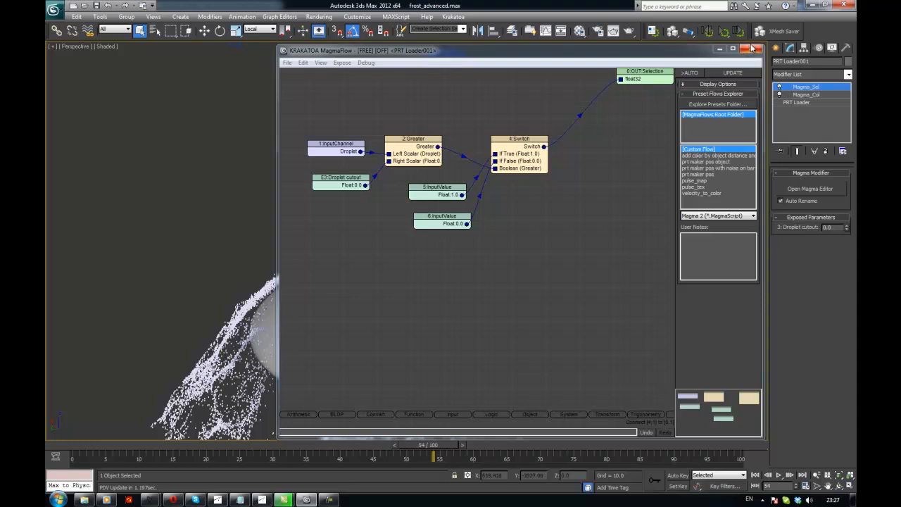
left_click(752, 48)
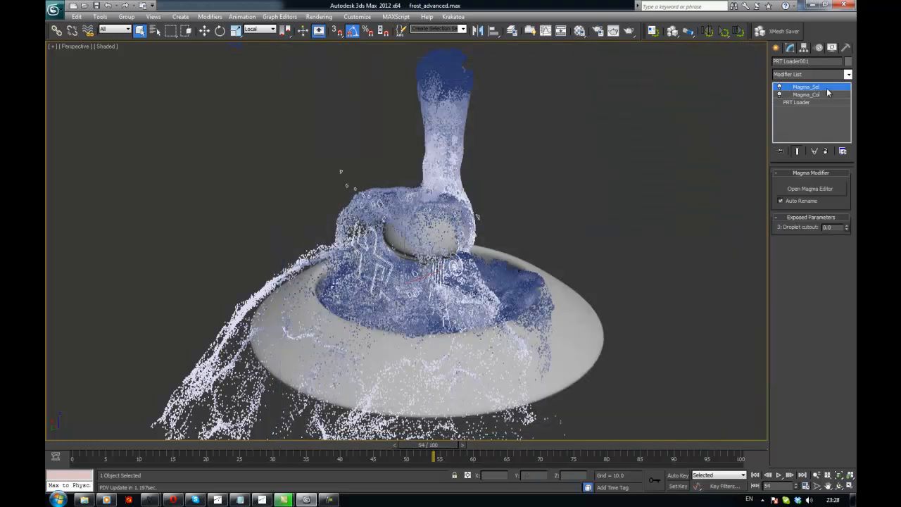
Add a Krakatoa Delete modifier above Magma_Sel, then return to Magma_Sel's parameters
left_click(848, 73)
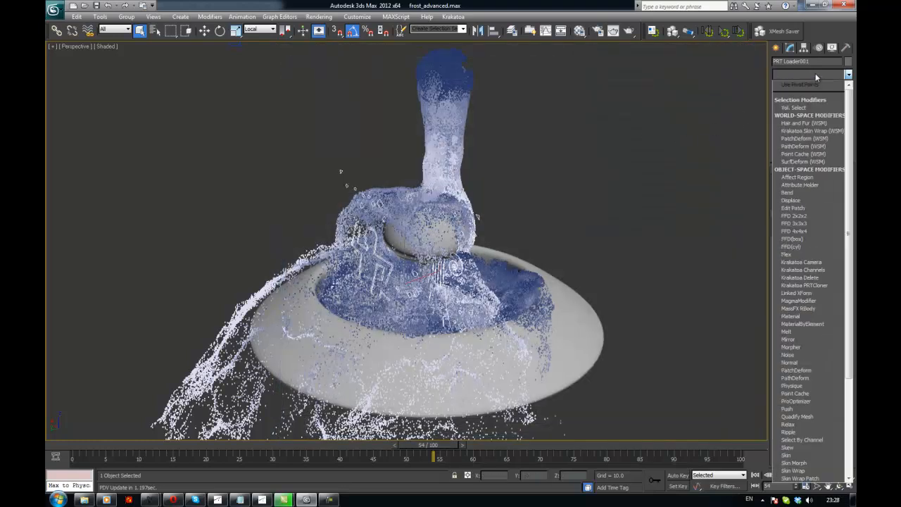
left_click(811, 131)
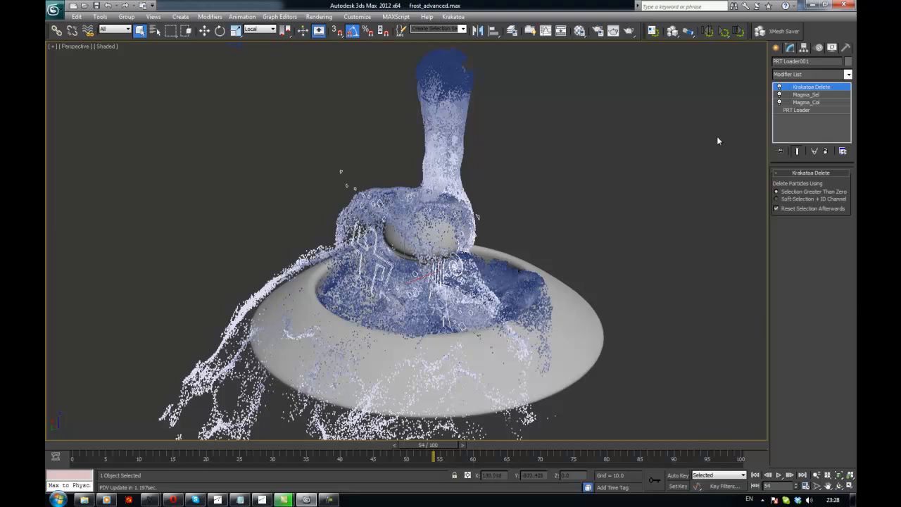
left_click(805, 94)
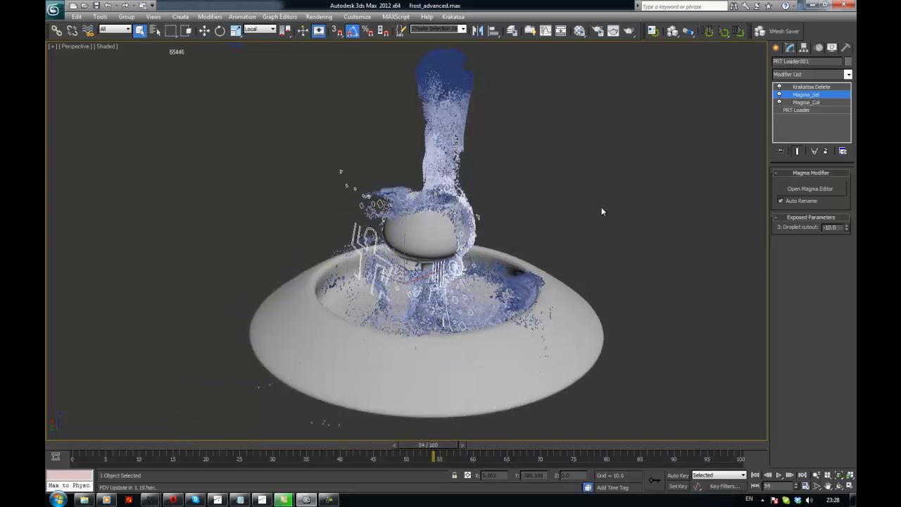
Edit the exposed Droplet cutout value on Magma_Sel so most particles show again
left_click_drag(602, 211, 436, 267)
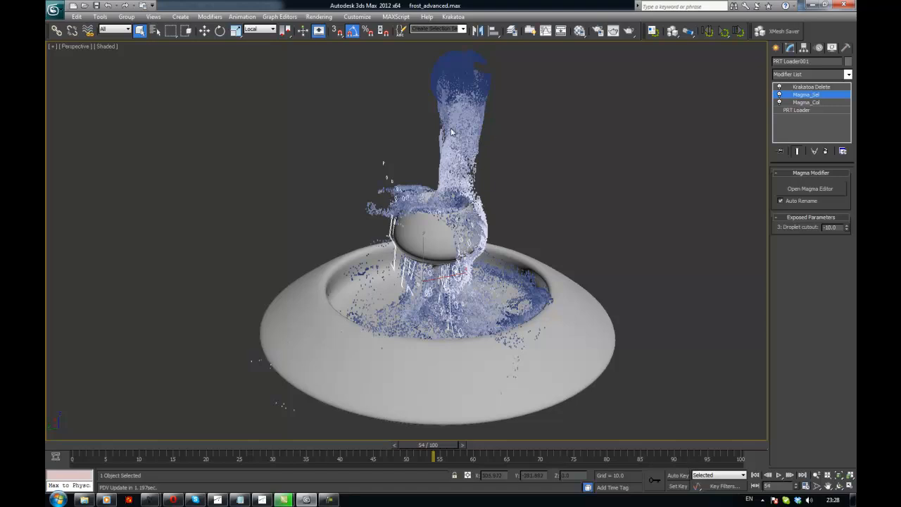
mouse_move(242, 318)
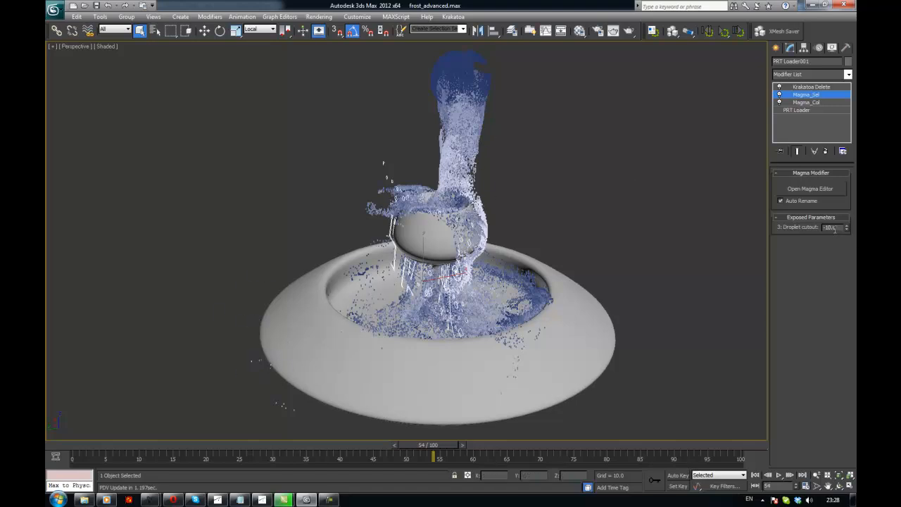
triple_click(830, 227)
type("-1")
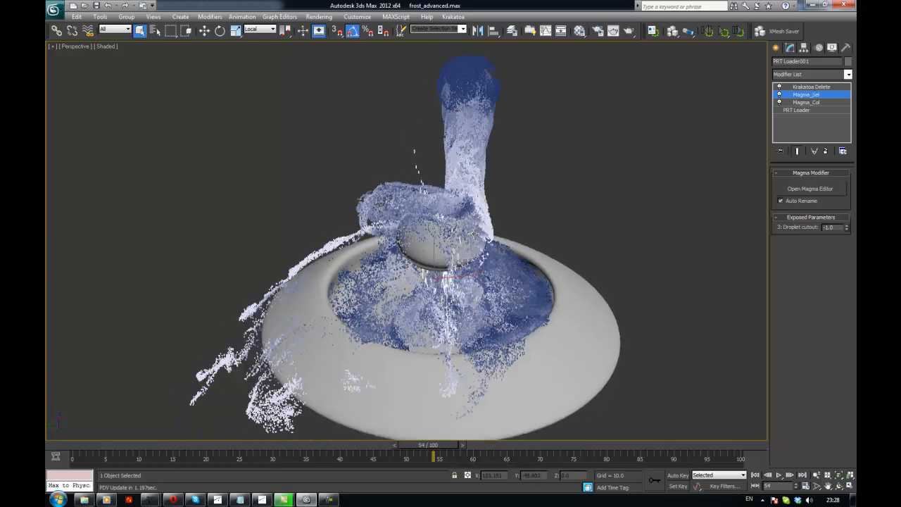
Add a Multiply node scaling the Switch result by an exposed InputValue of -1.0
left_click(809, 188)
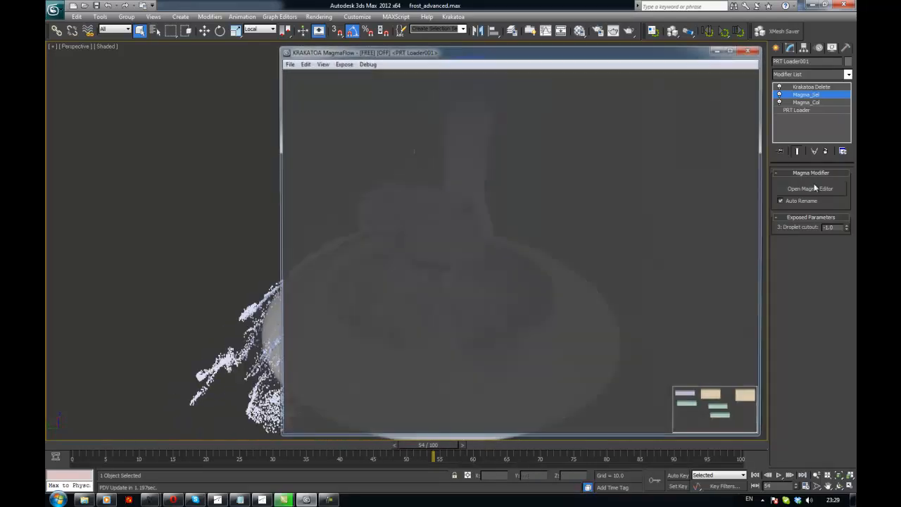
left_click(810, 189)
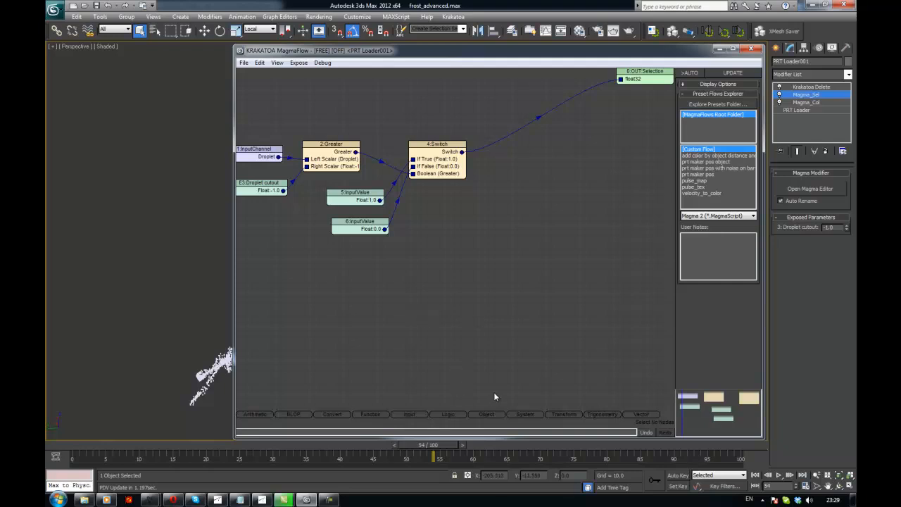
mouse_move(508, 416)
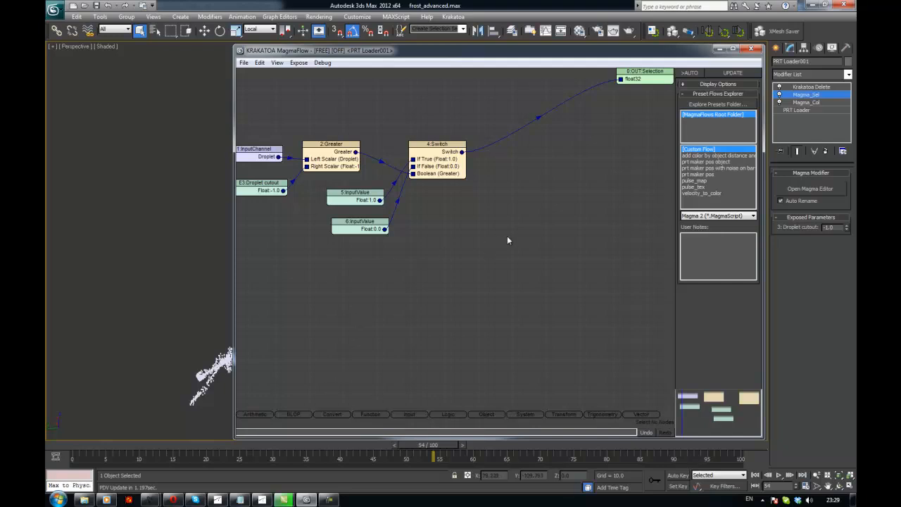
mouse_move(343, 417)
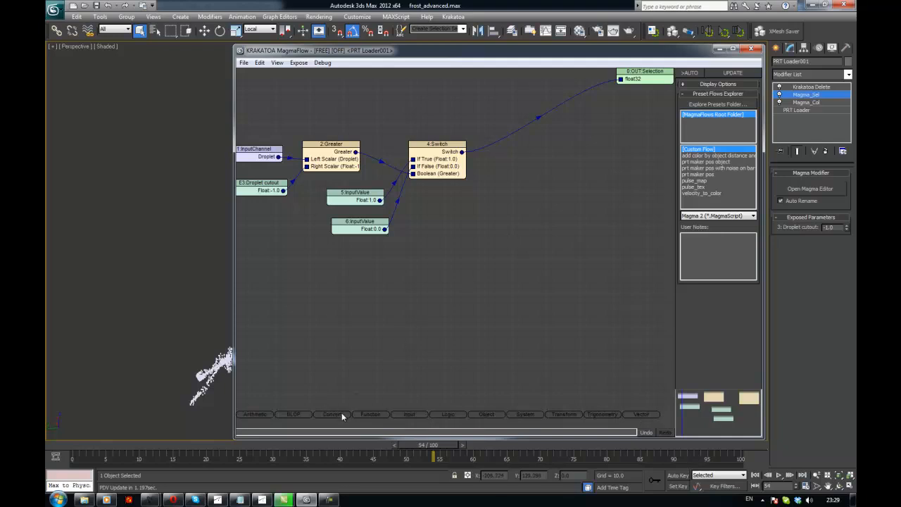
mouse_move(414, 420)
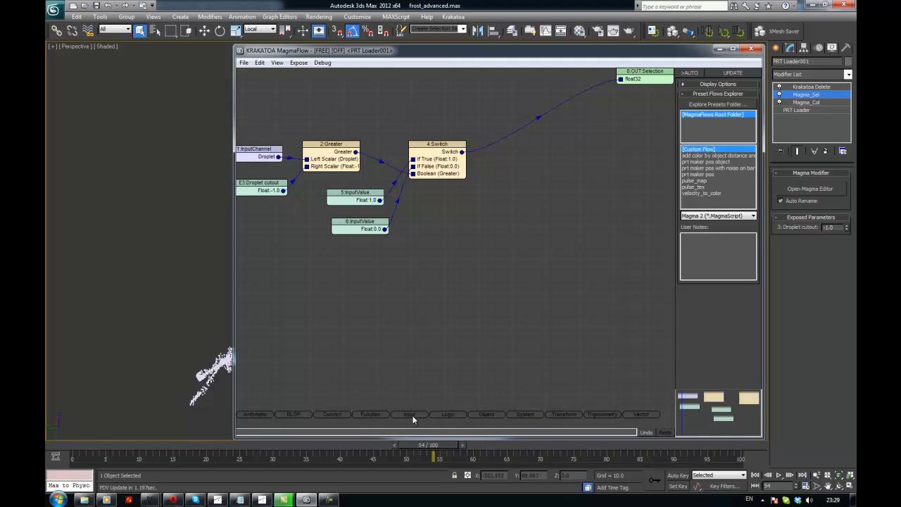
mouse_move(473, 419)
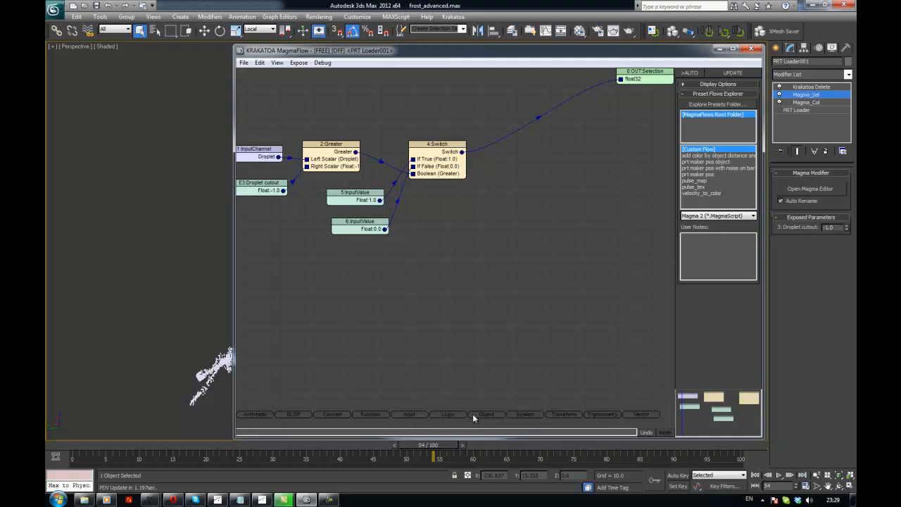
left_click(485, 414)
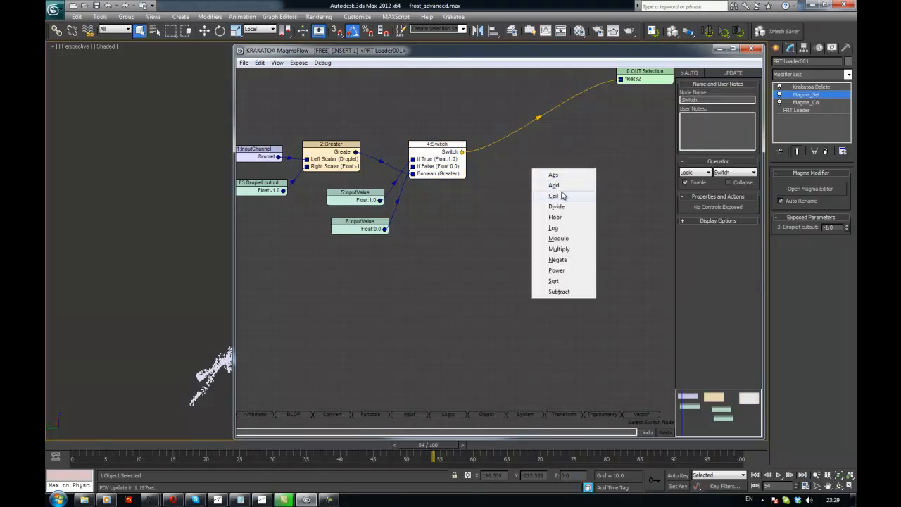
mouse_move(570, 254)
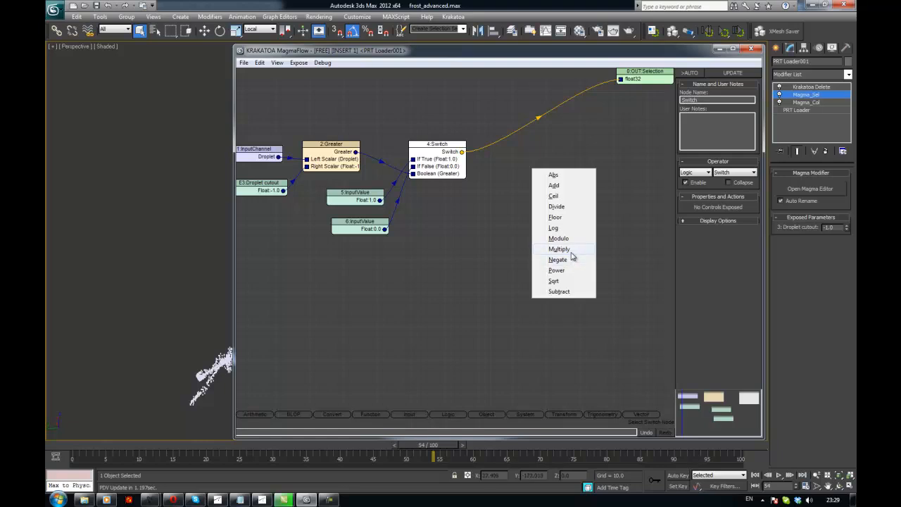
left_click(559, 248)
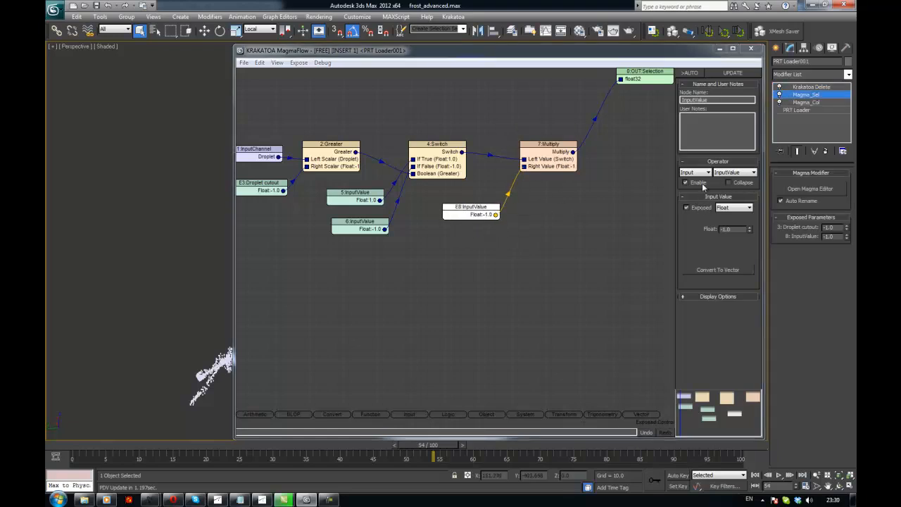
Rename the -1.0 InputValue node to Invert and close the Magma editor
triple_click(716, 99)
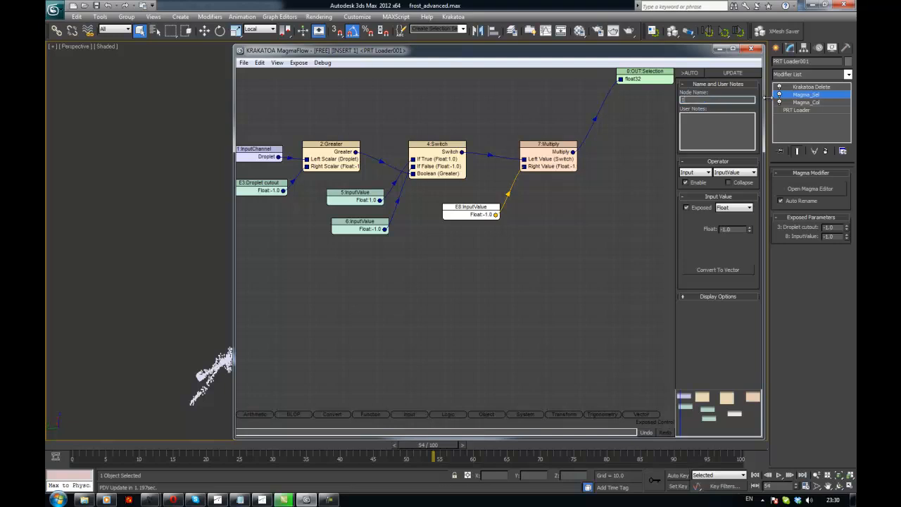
left_click(811, 87)
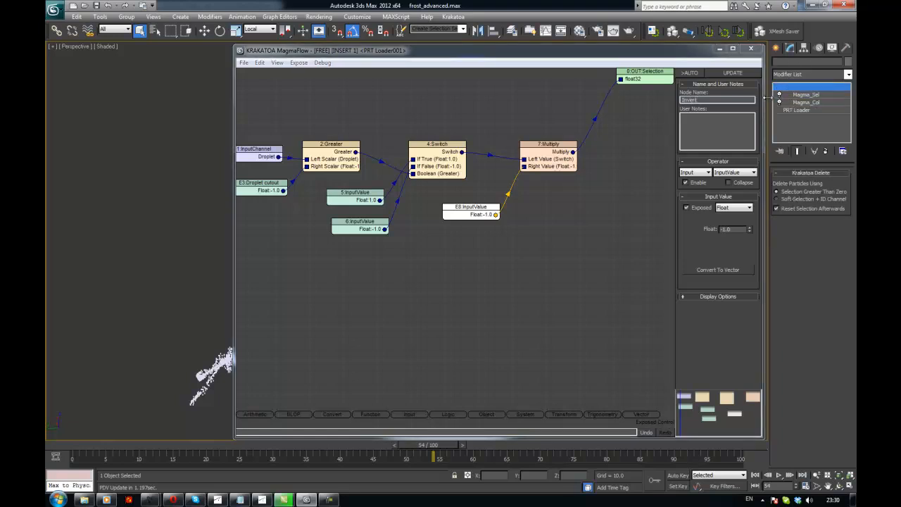
left_click(805, 95)
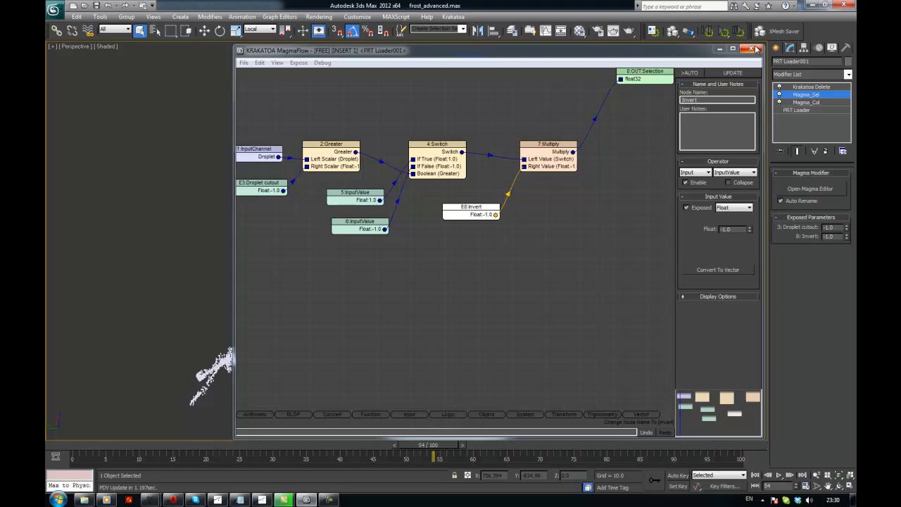
left_click(757, 49)
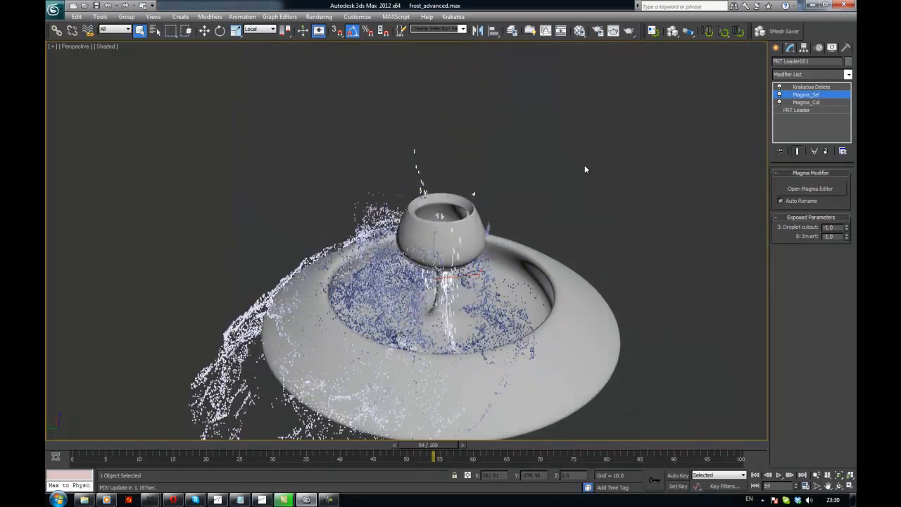
Hide the PRT particle layer and show the Frost mesh layer in the Layer Manager
left_click(847, 226)
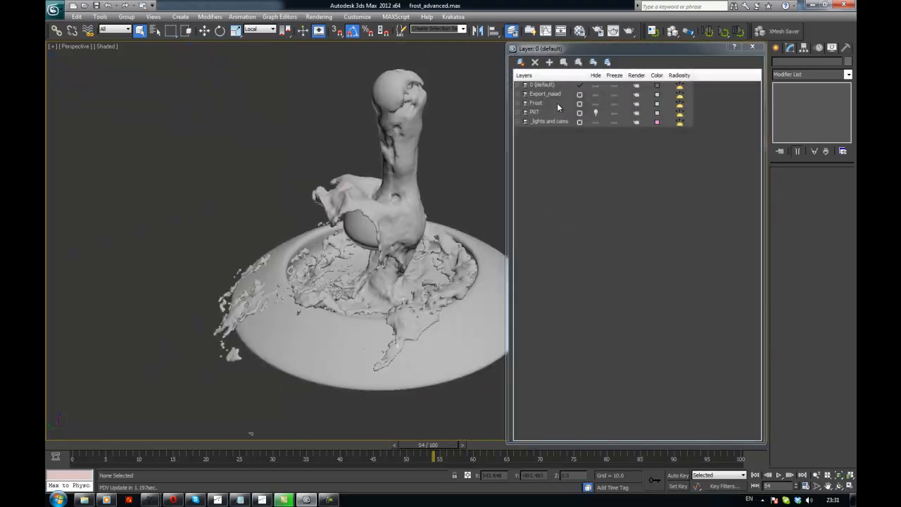
Select the PRT loader's Magma_Sel and change an exposed Droplet cutout/Invert value
left_click(535, 103)
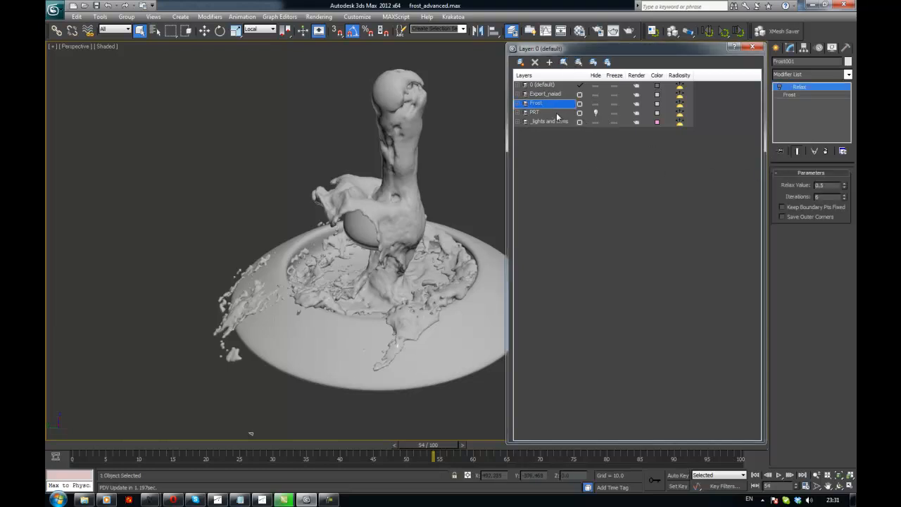
left_click(535, 112)
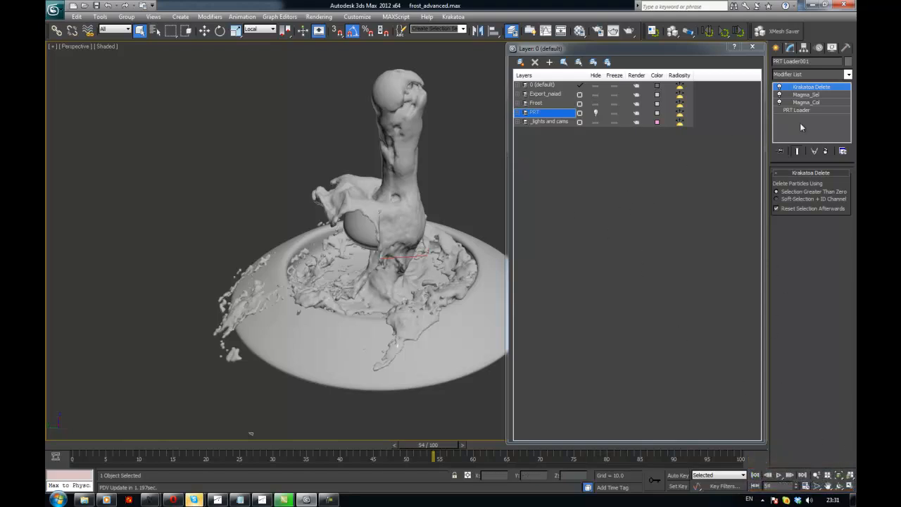
left_click(805, 95)
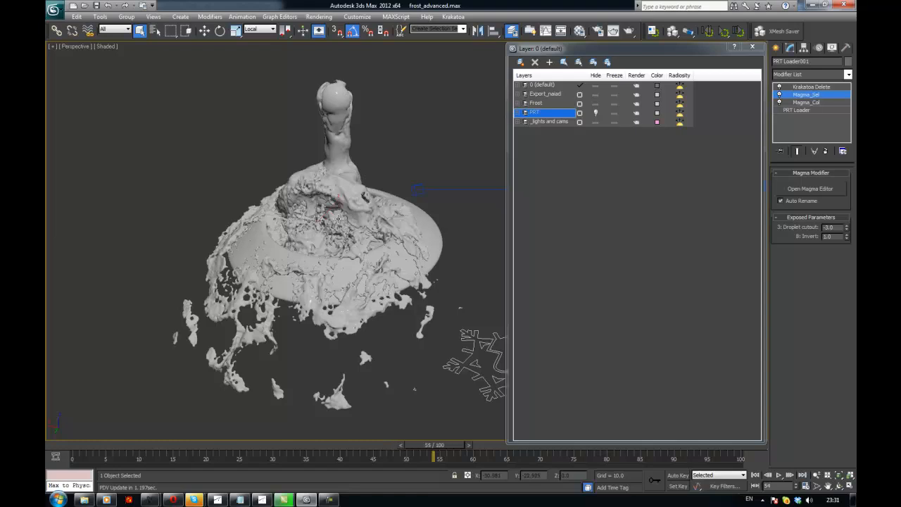
left_click(394, 445)
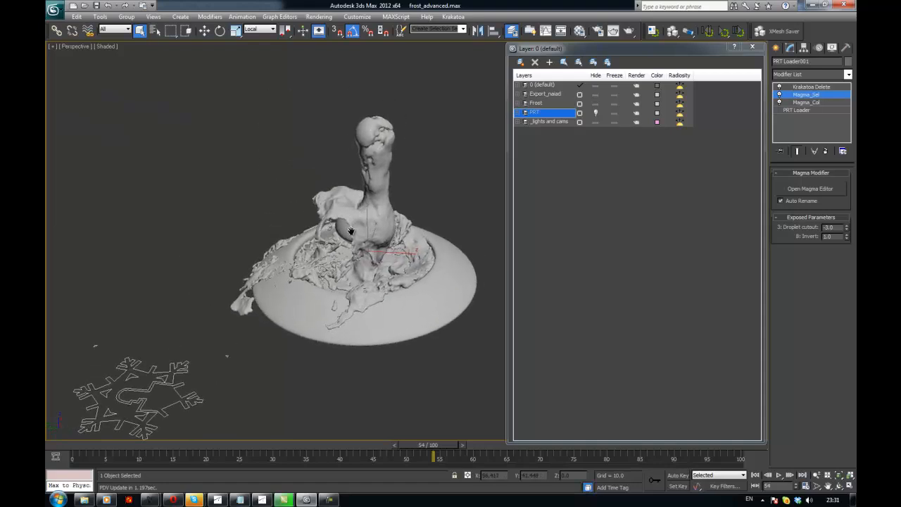
Orbit the viewport to inspect how the Frost mesh reshapes around the bowl
left_click_drag(350, 232, 470, 239)
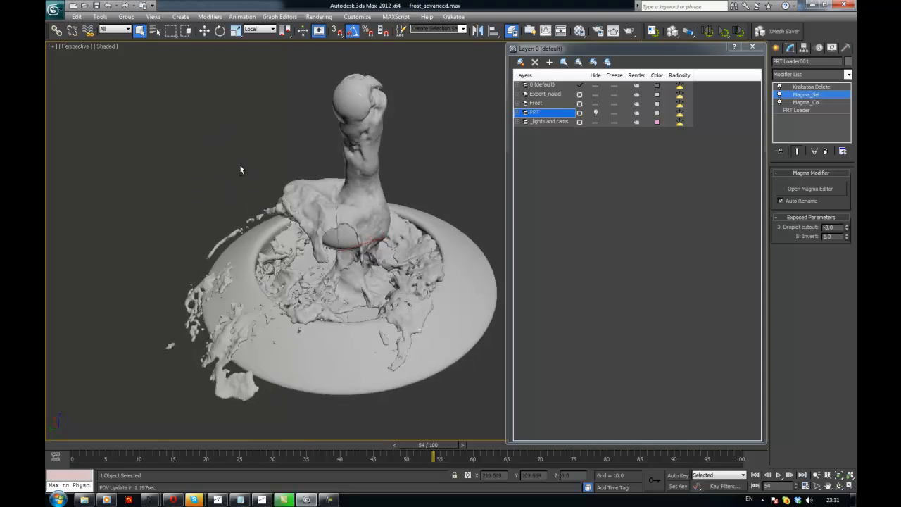
mouse_move(327, 214)
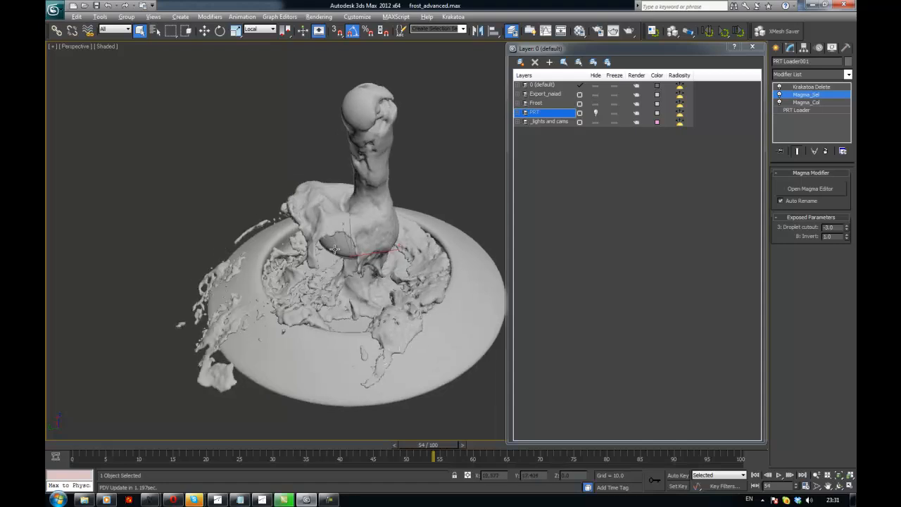
left_click_drag(335, 251, 357, 220)
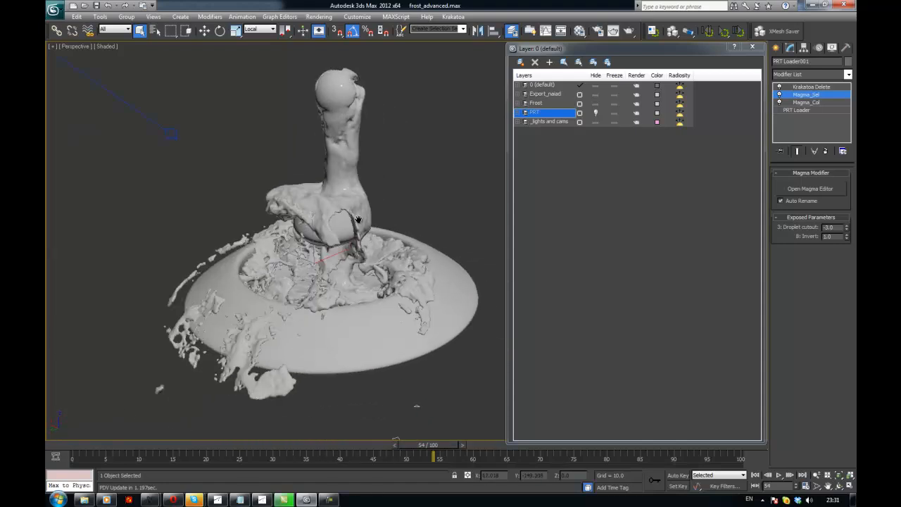
left_click_drag(358, 220, 355, 253)
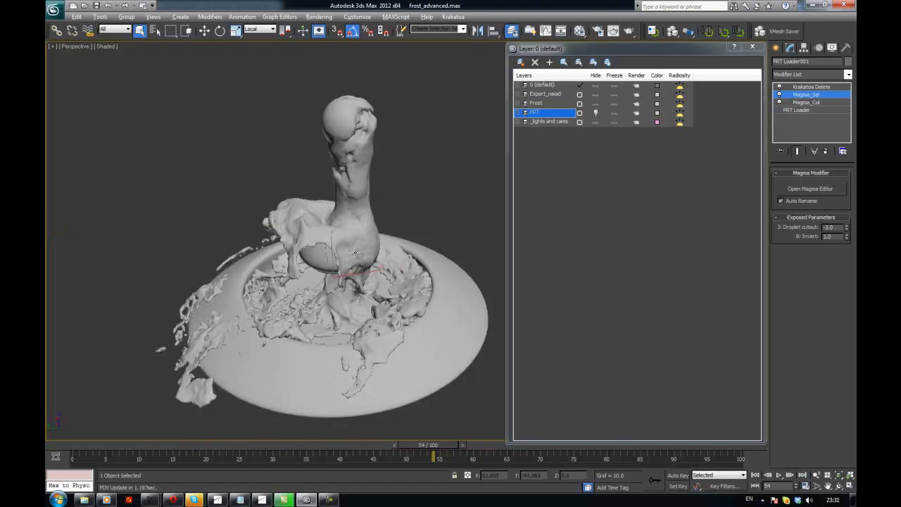
left_click_drag(355, 252, 339, 197)
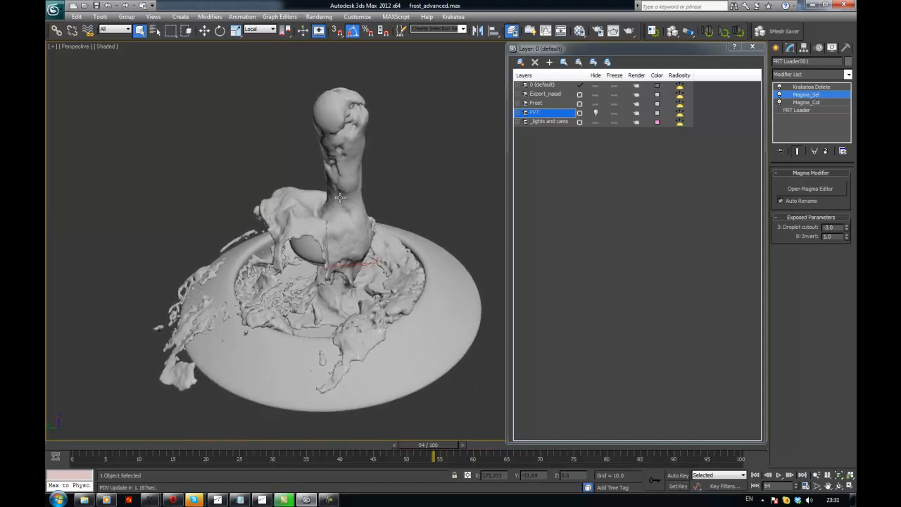